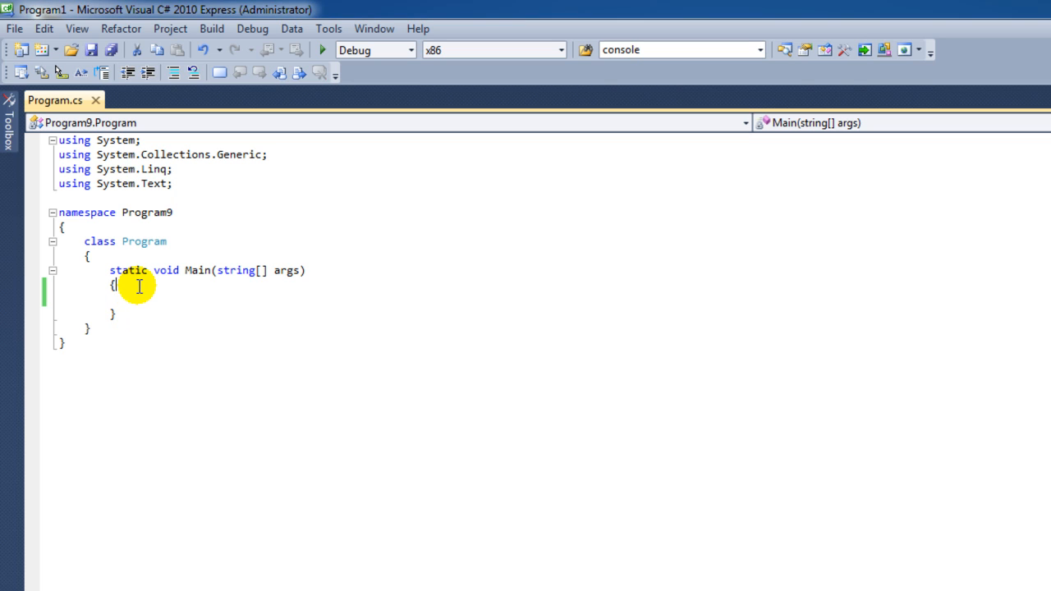
Inside Main, write int[] myIntArray = new int[3]; with IntelliSense completions.
key(enter)
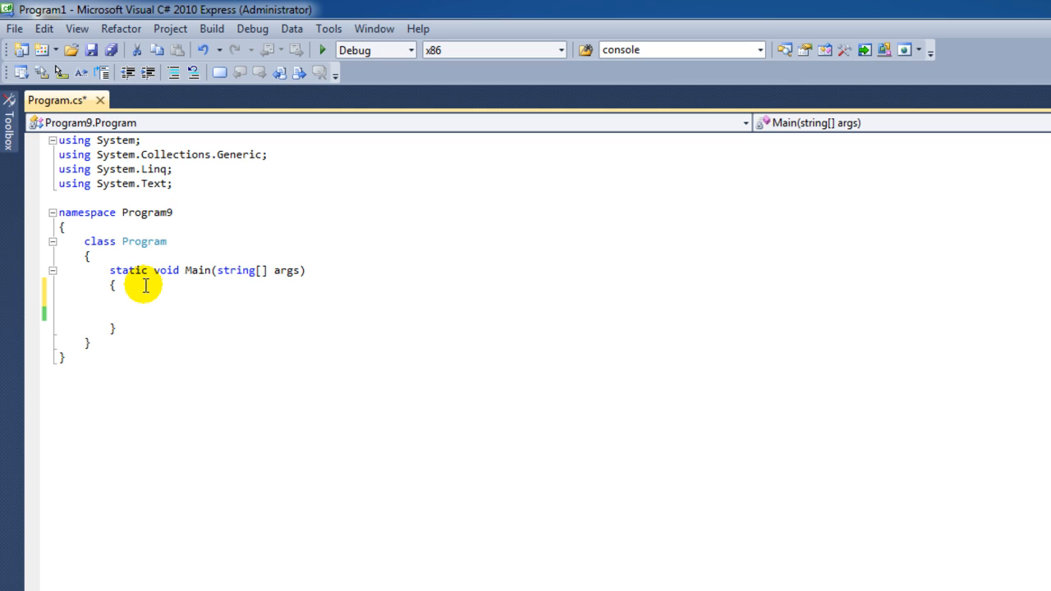
text(i)
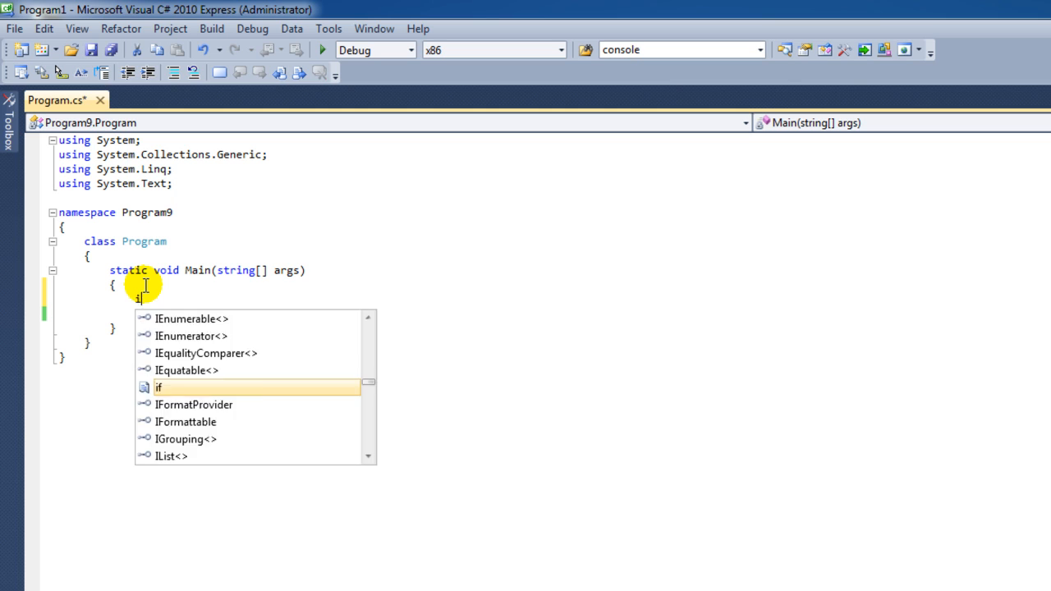
text(nt)
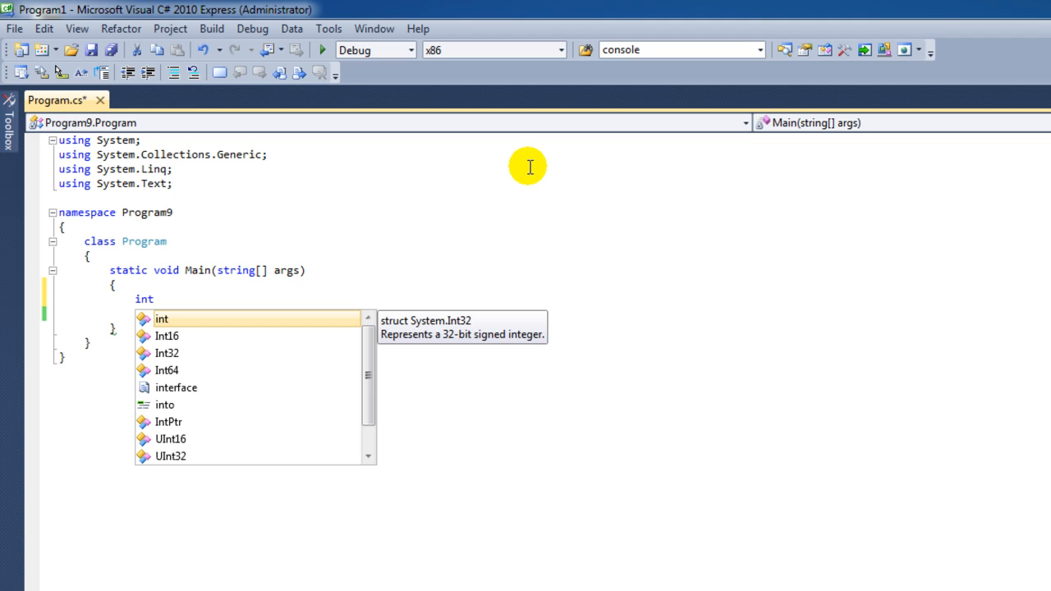
text([])
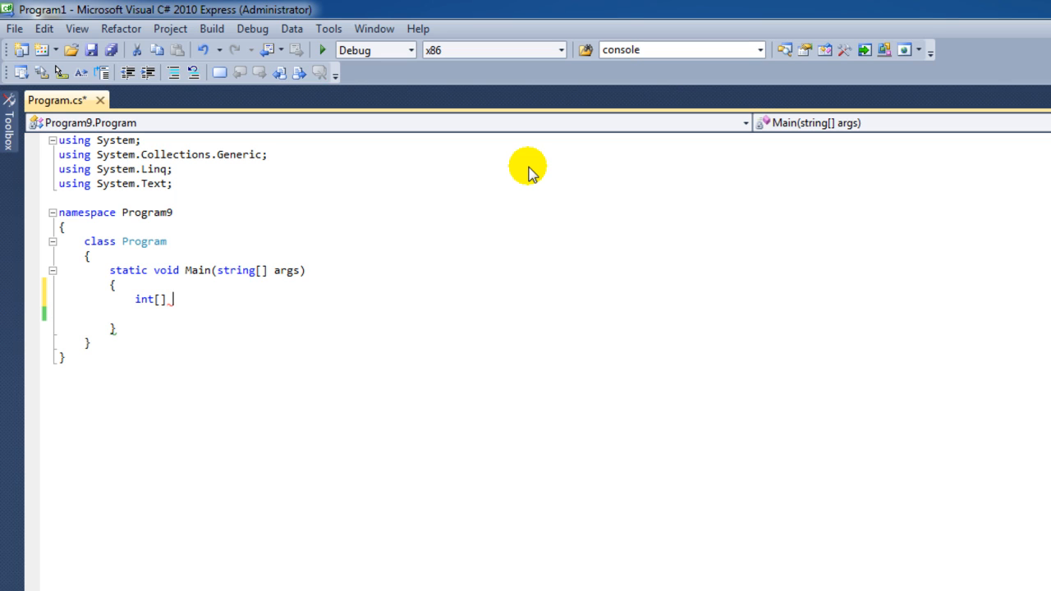
text(myA)
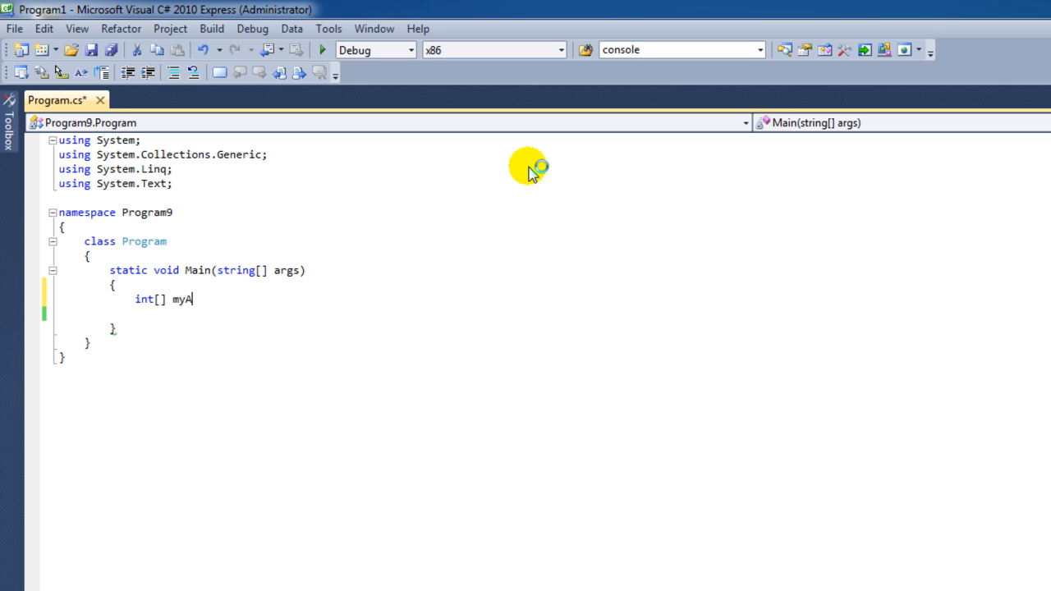
text(rray)
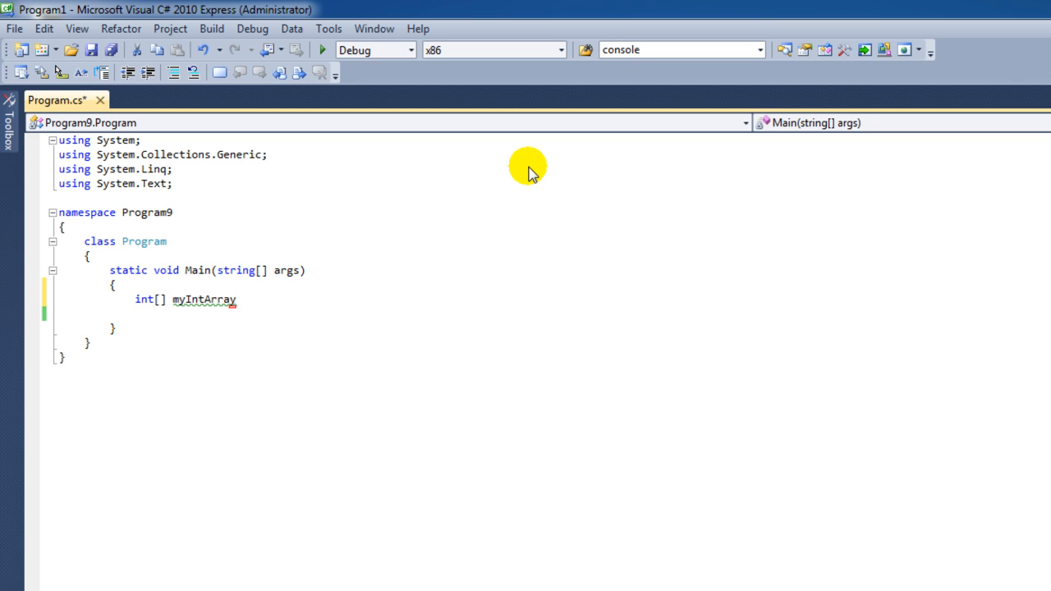
text(= new)
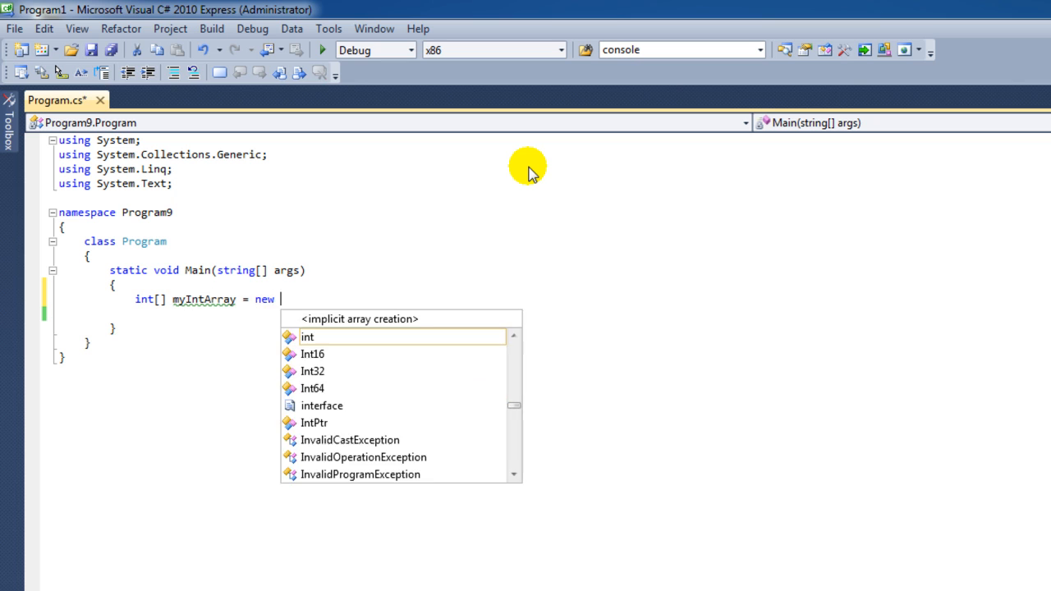
text(int)
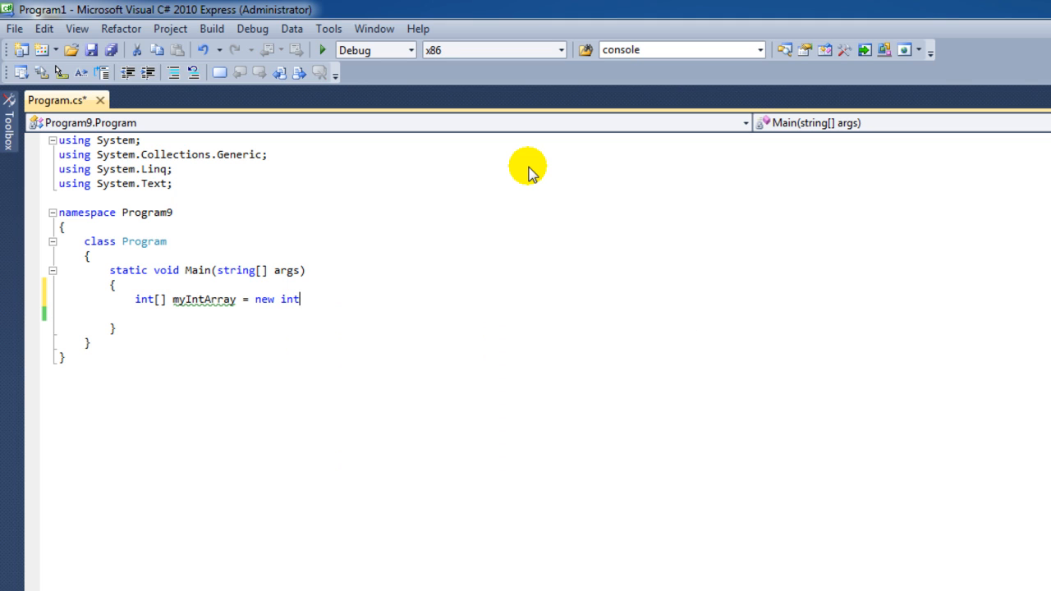
text([])
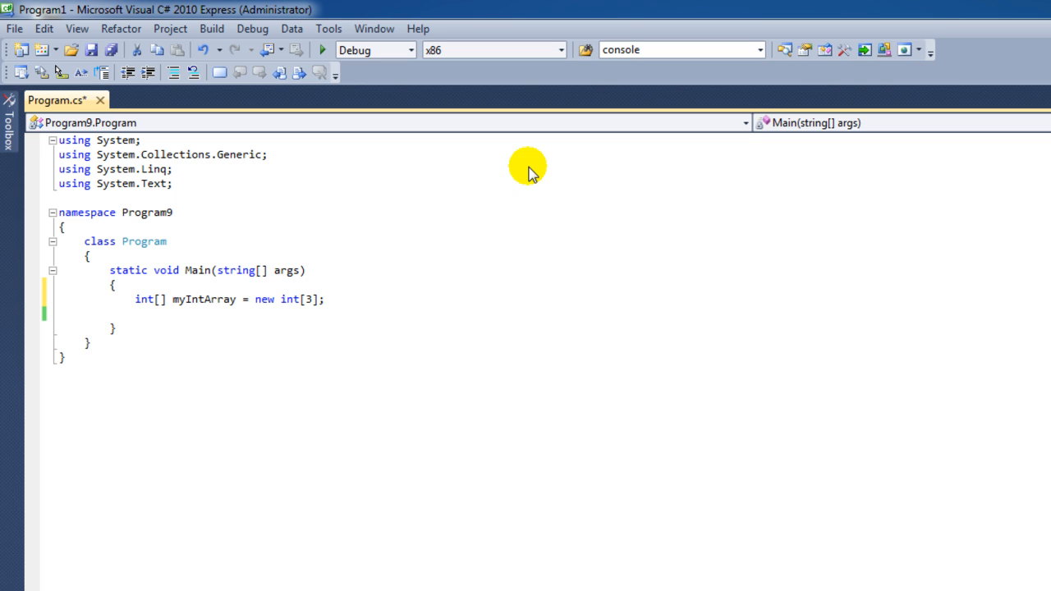
Assign myIntArray[0] = 6, myIntArray[1] = 8 and myIntArray[2] = 19 on separate lines.
key(enter)
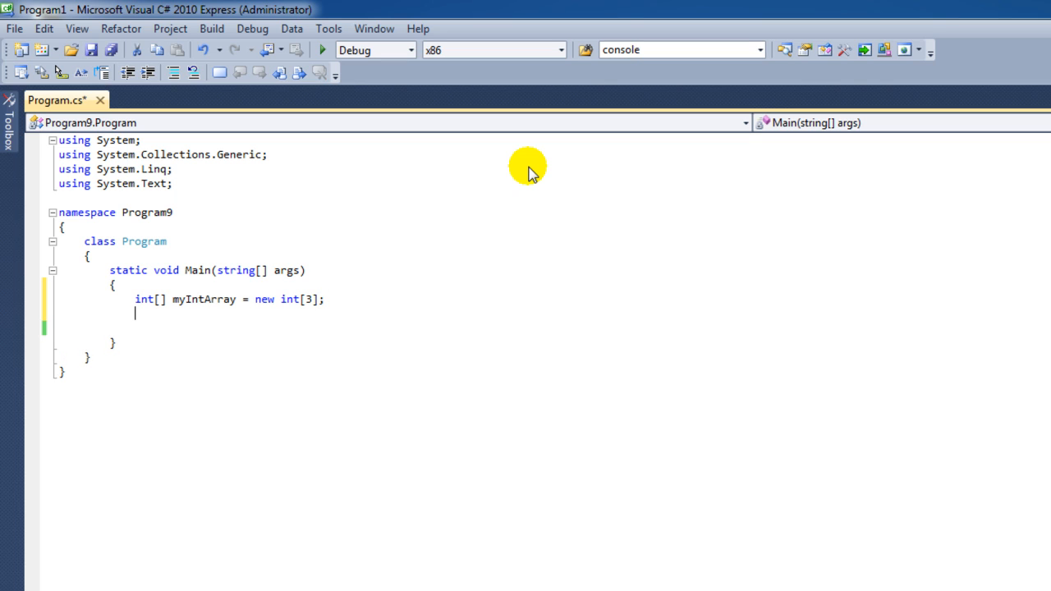
text(my)
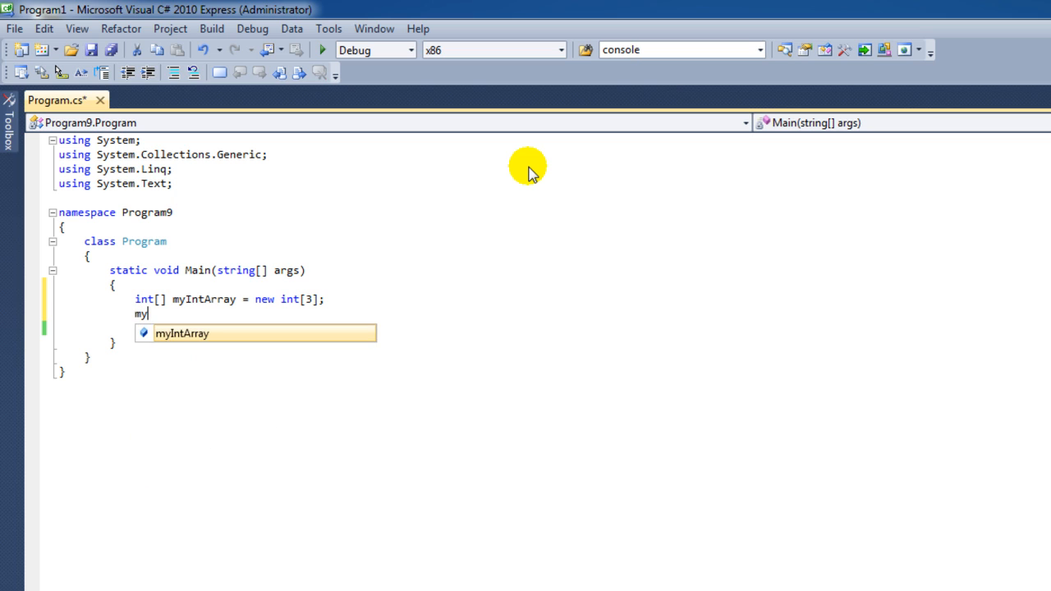
text(IntArray)
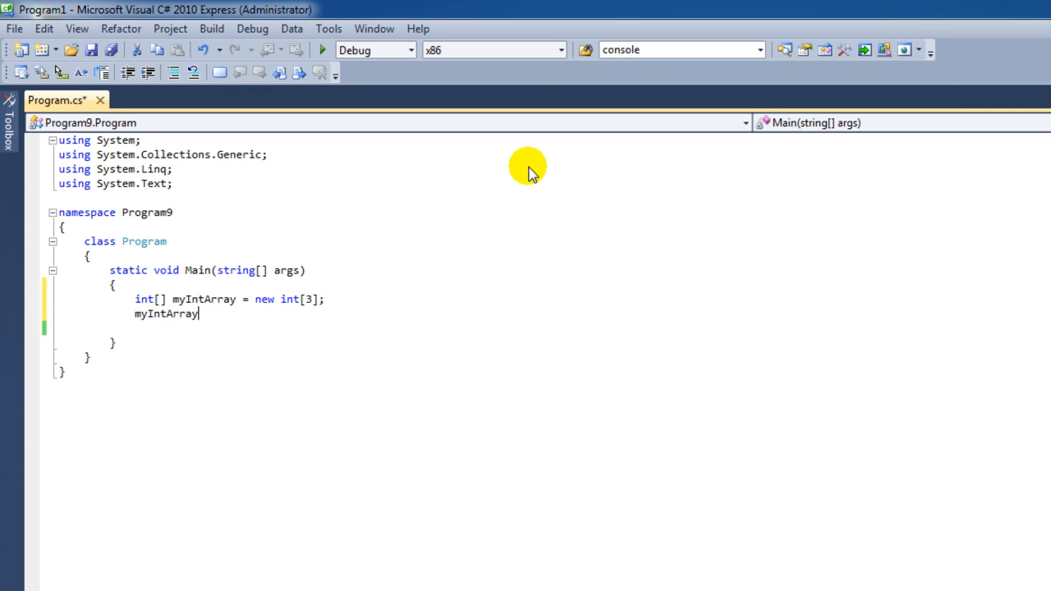
text([])
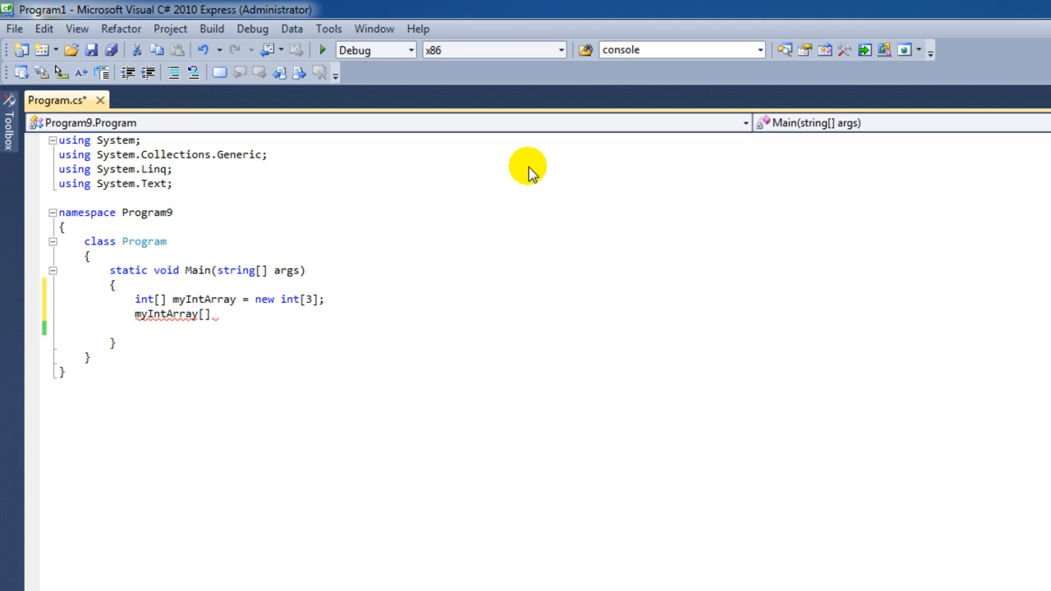
click(203, 299)
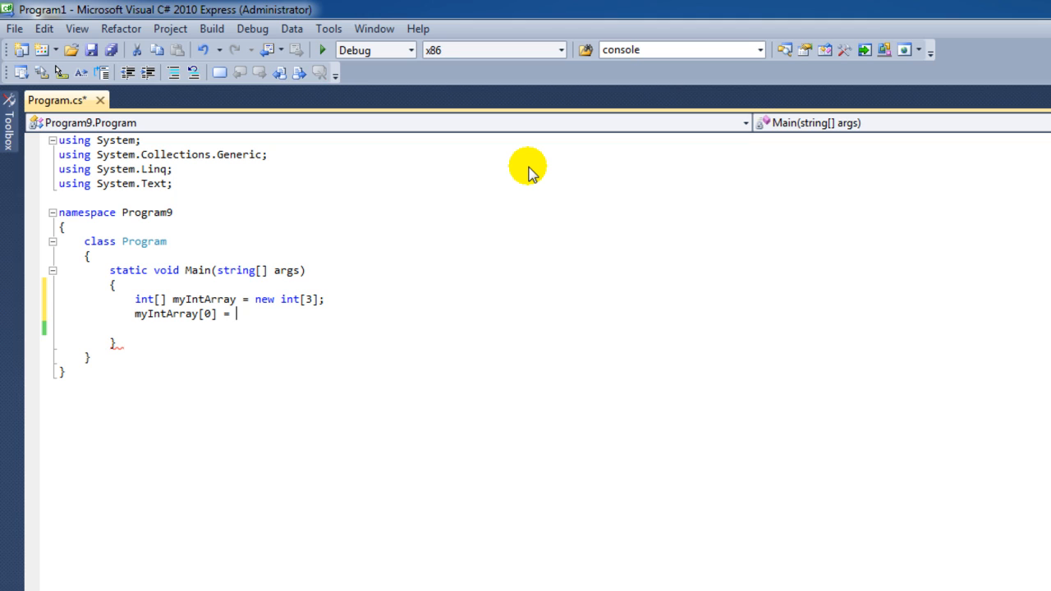
text(6;)
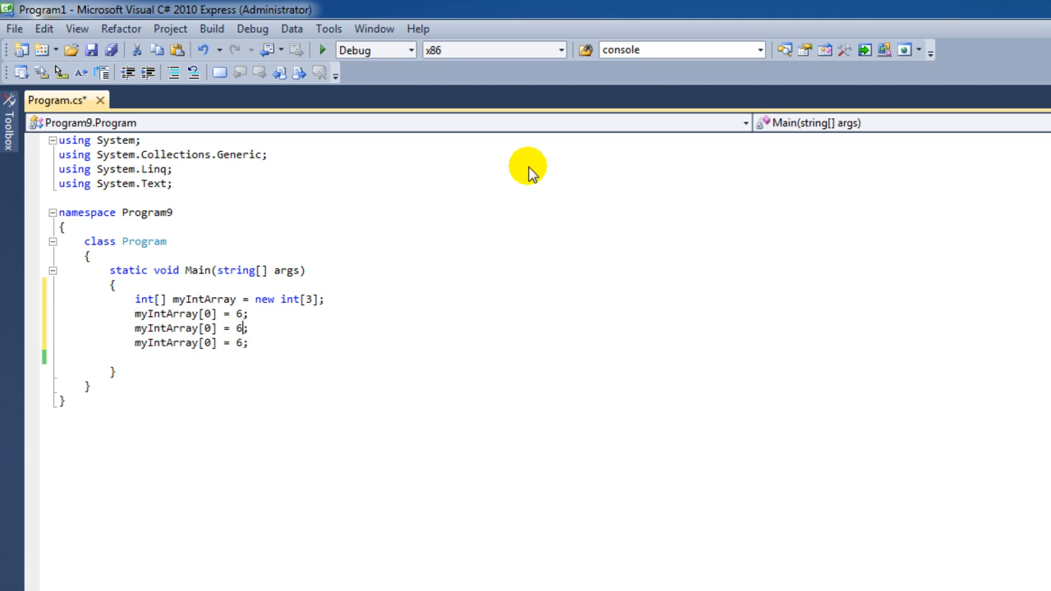
text(89)
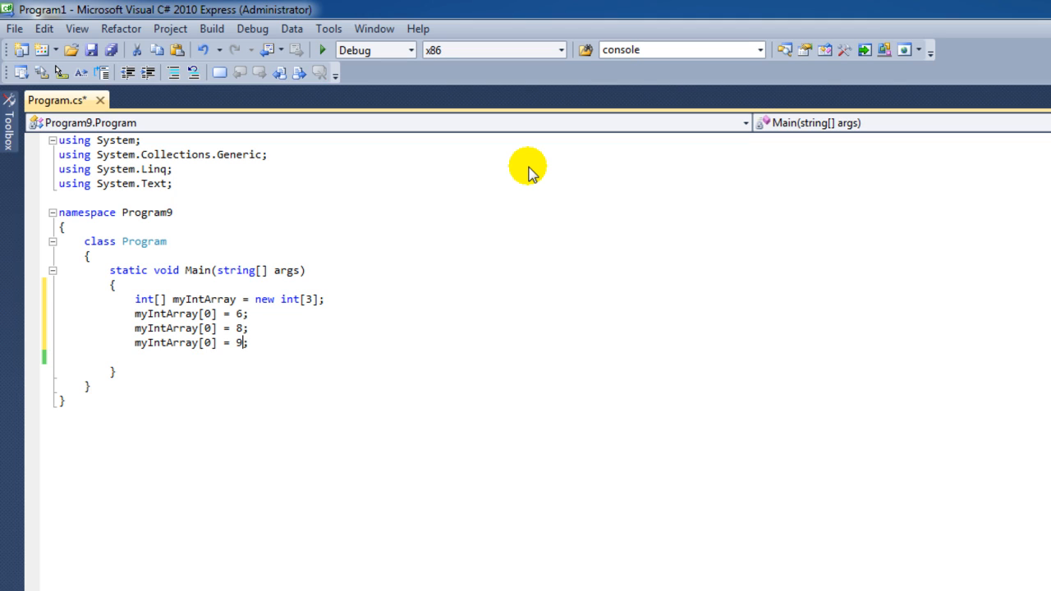
text(1)
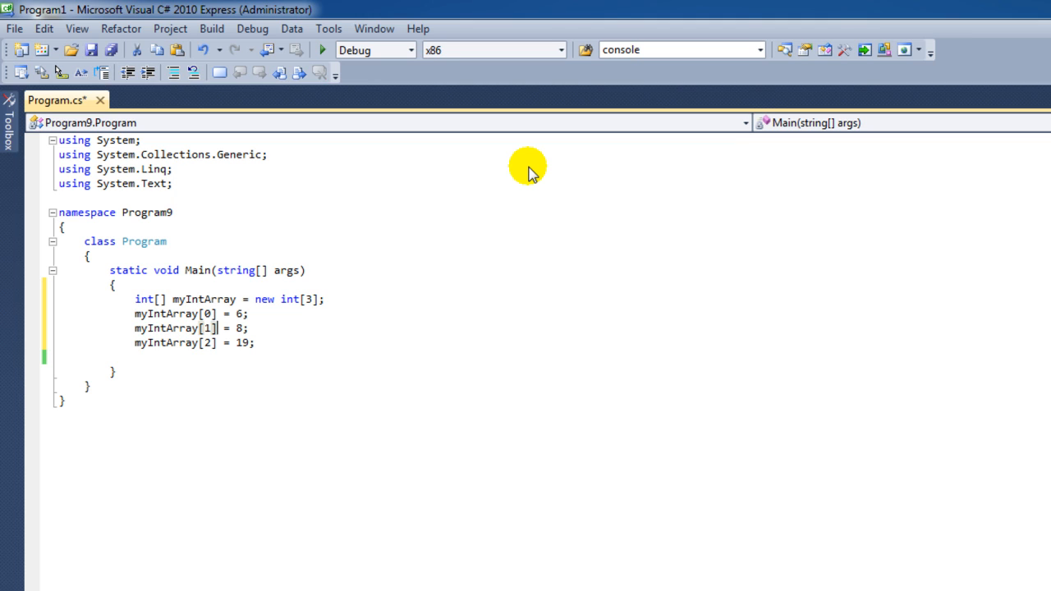
click(254, 343)
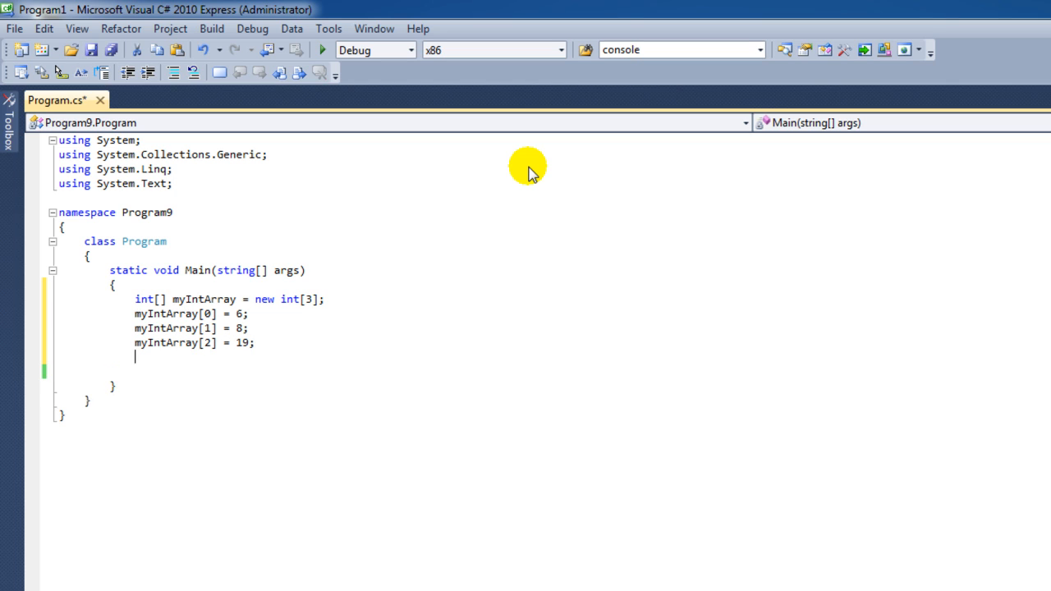
Write int[] myIntArray2 = new int[3] {16, 15, 32}; below the assignments.
key(backspace)
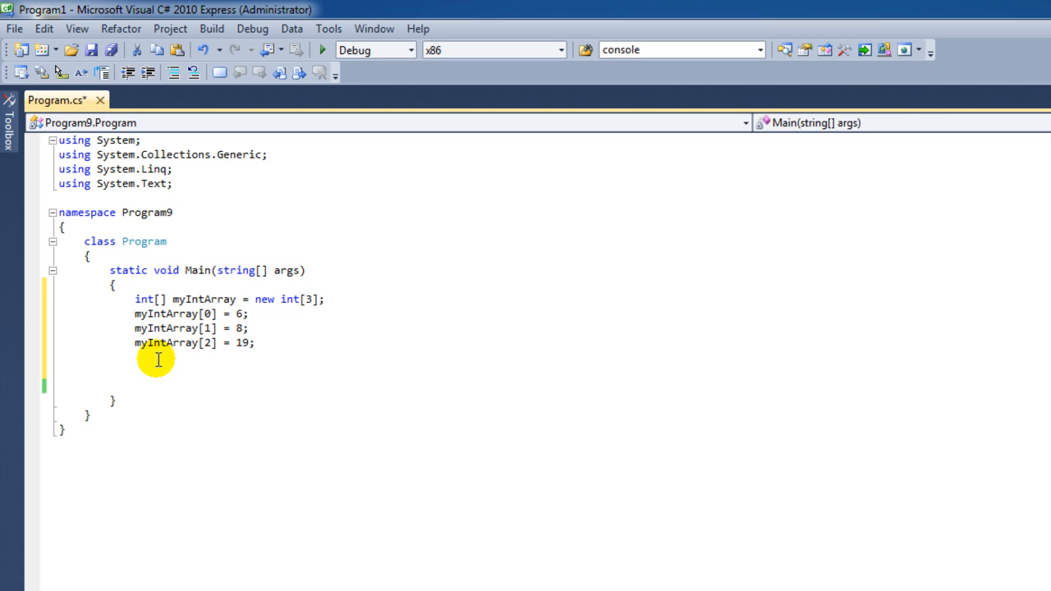
mouse_move(403, 319)
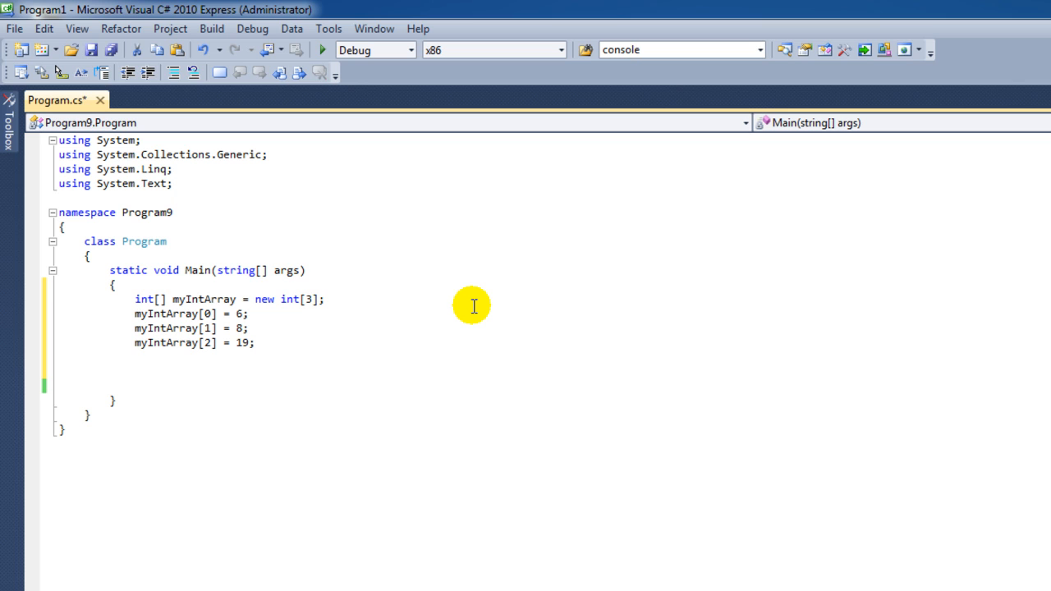
text(int)
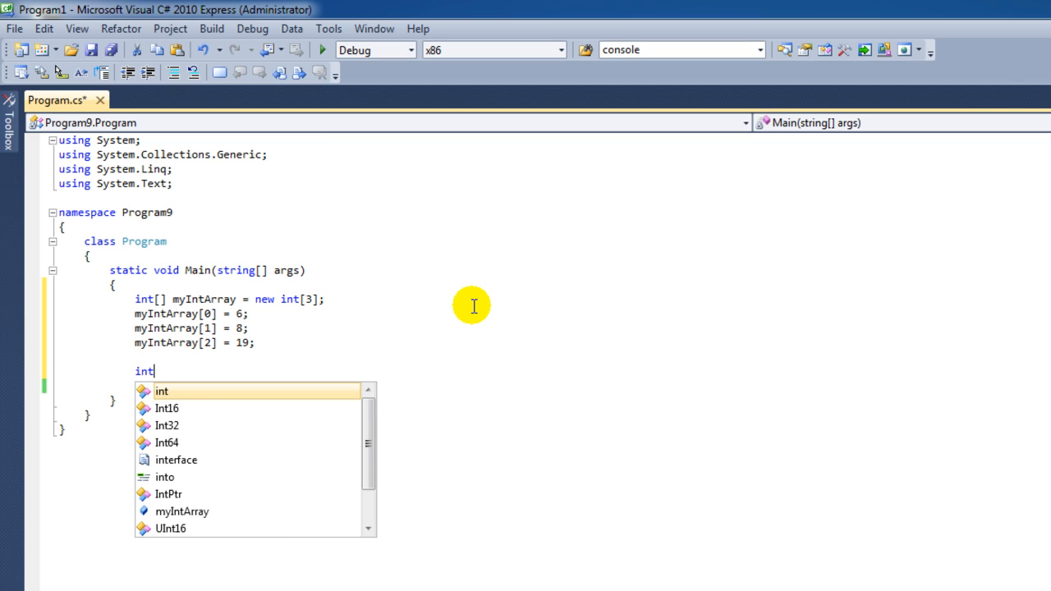
text([])
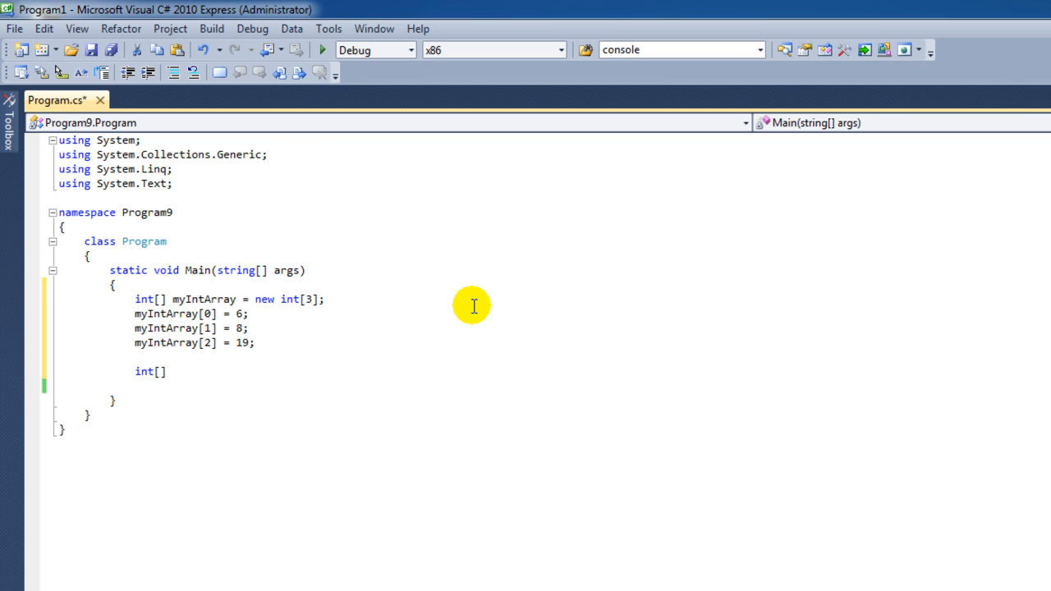
text(myIn)
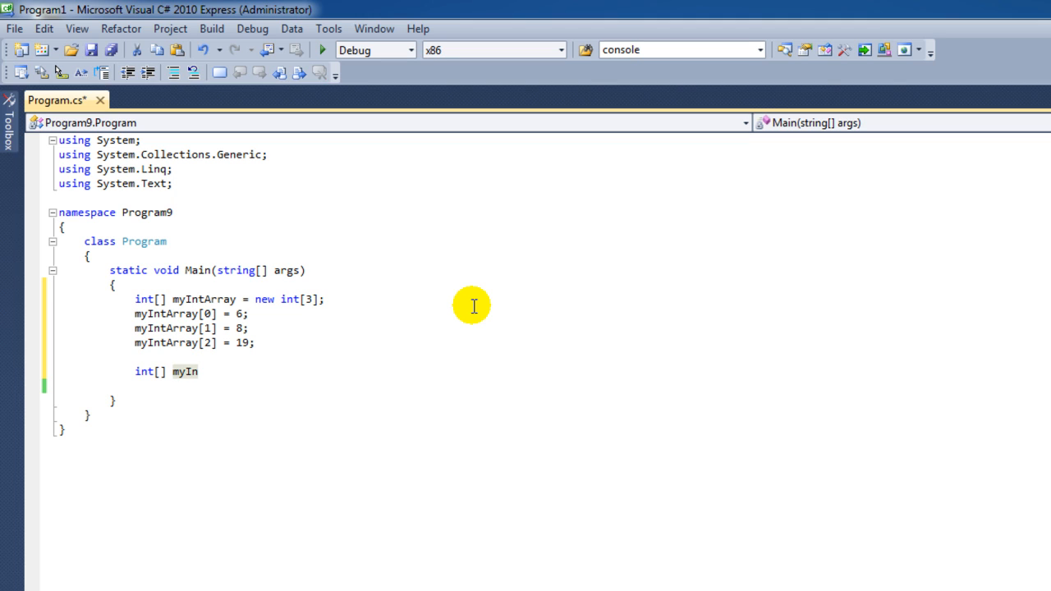
text(tArray)
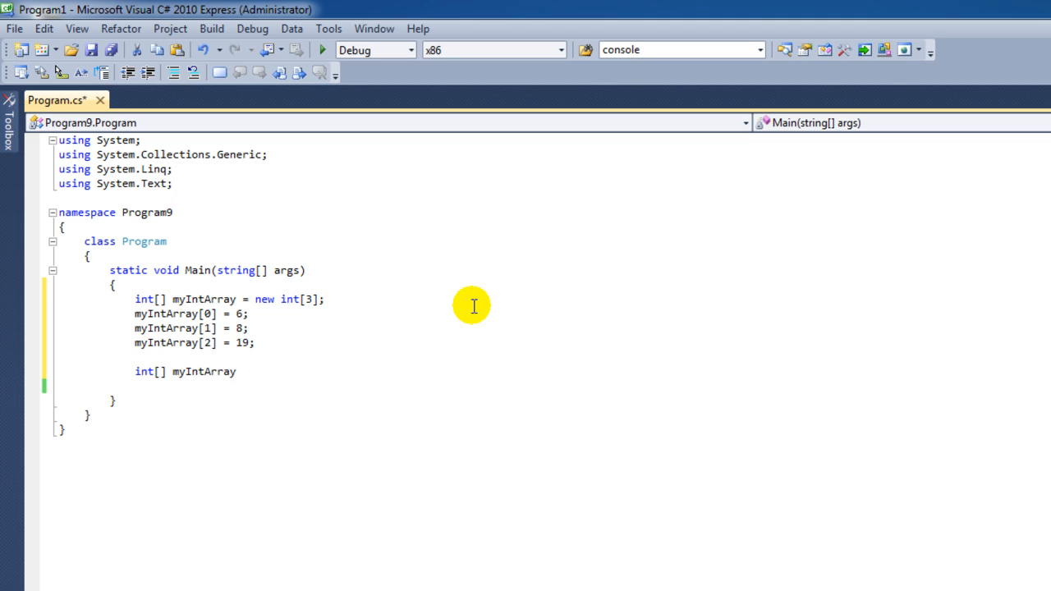
text(2)
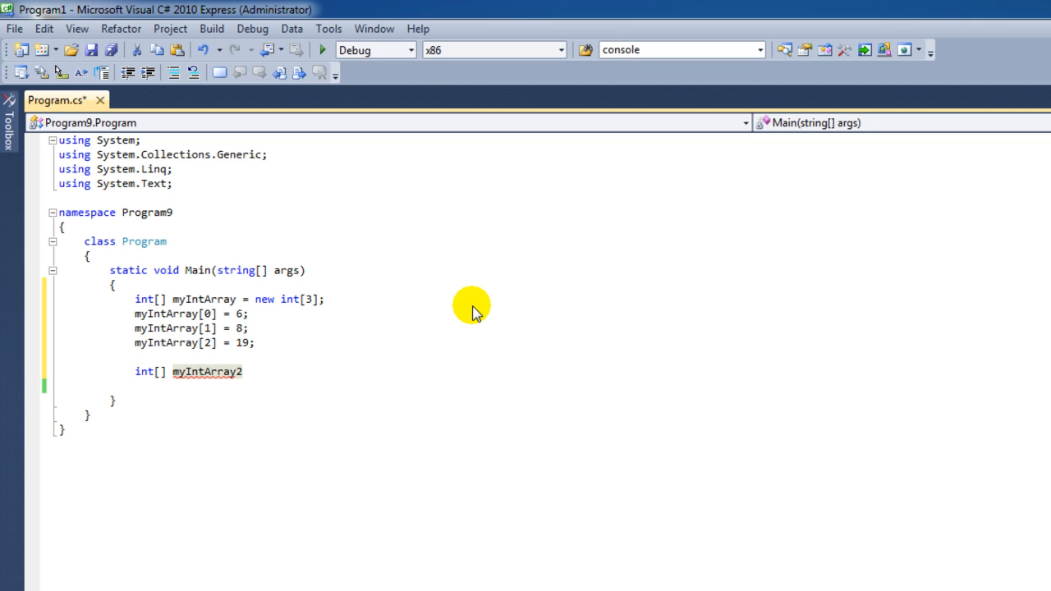
text(= new int[)
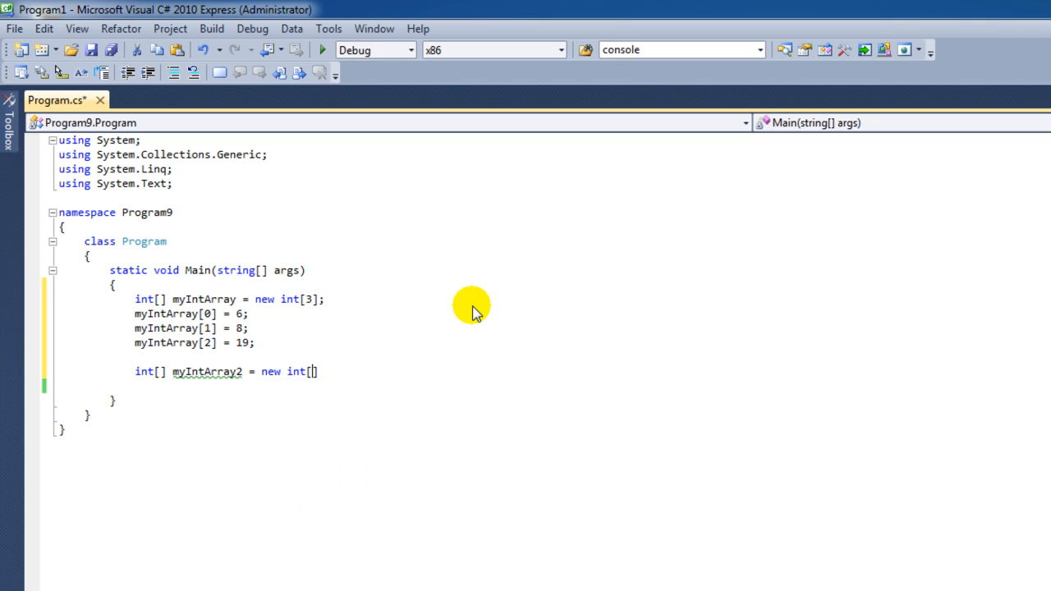
text(3]{})
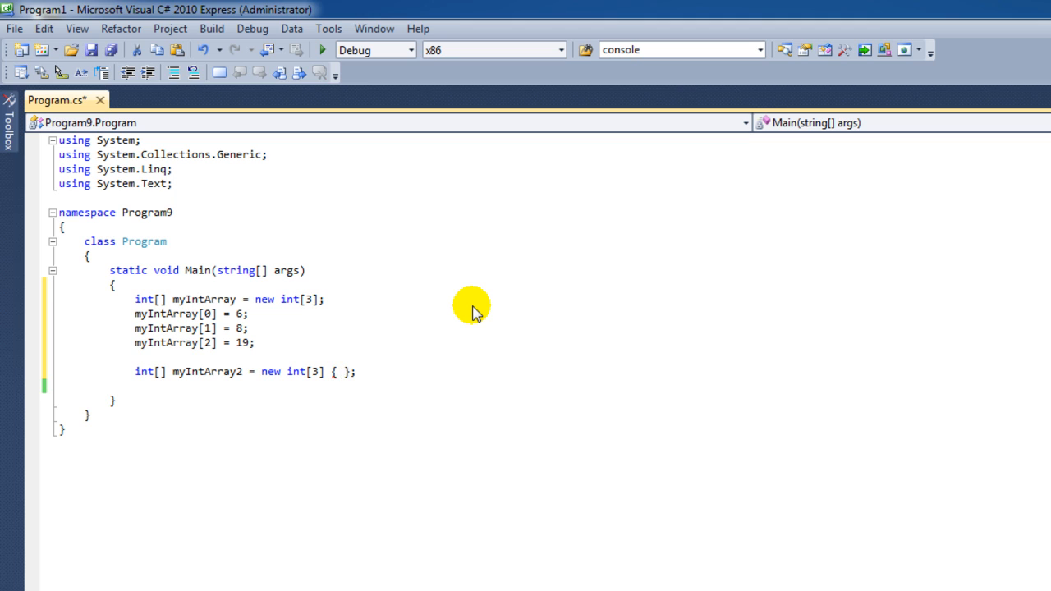
text(16, 15, 32)
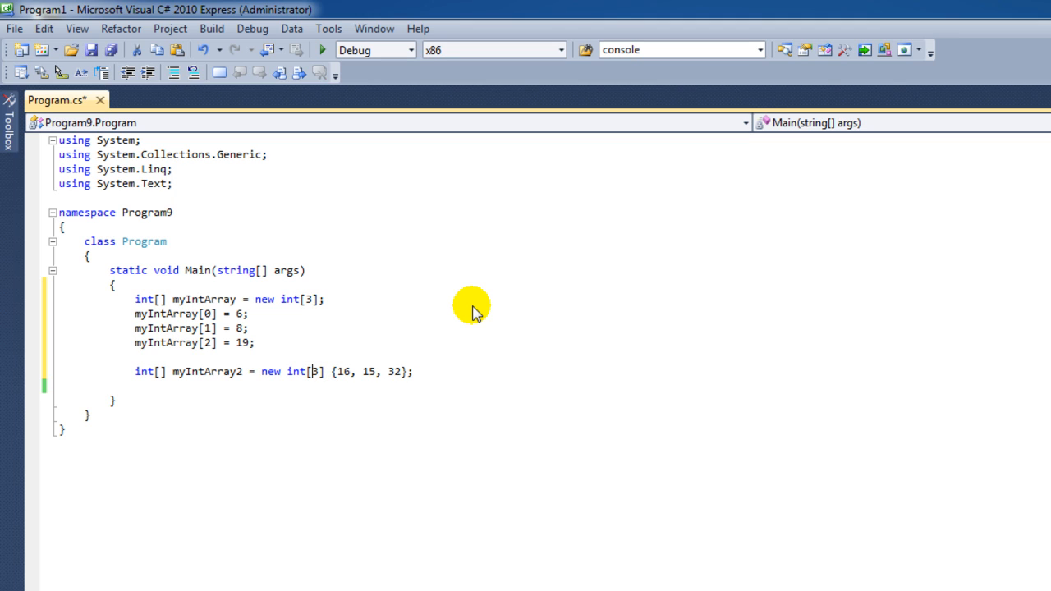
text(3)
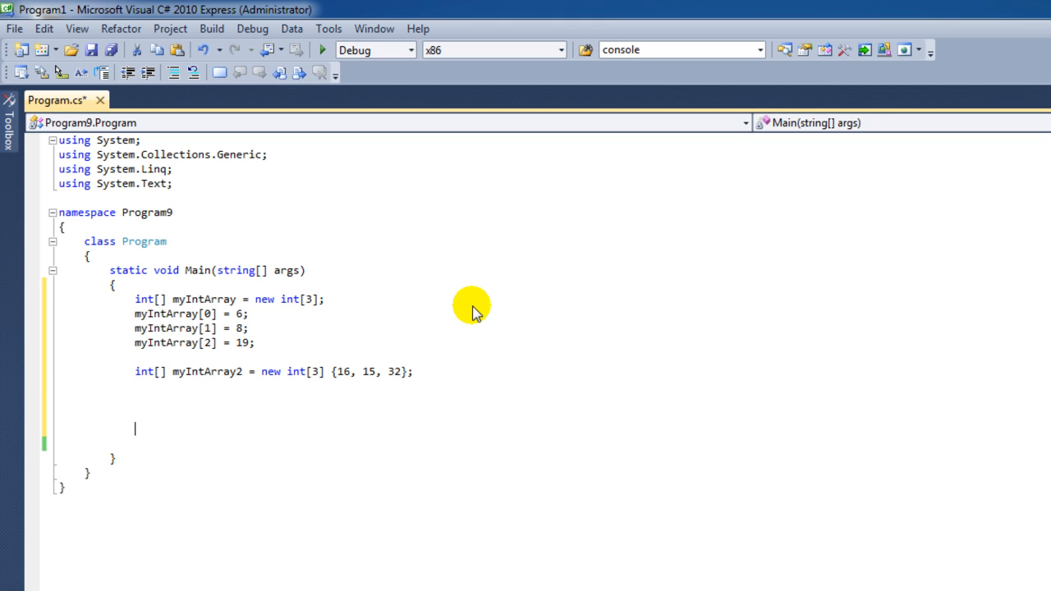
Add Console.ReadLine() and set the for loop condition to i < myIntArray.Length.
text(Console)
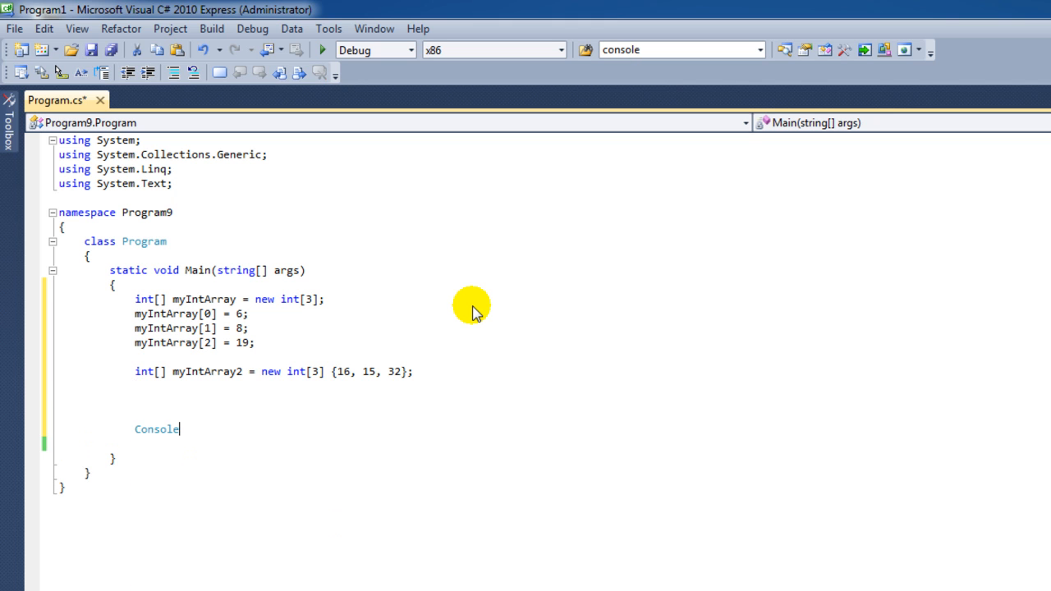
text(.ReadLine();)
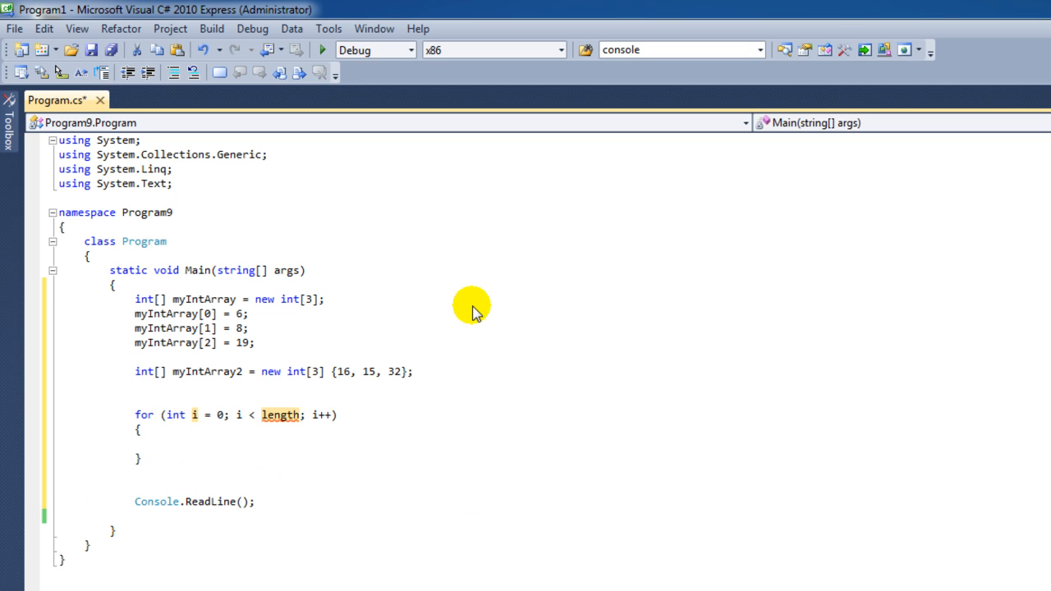
double_click(280, 413)
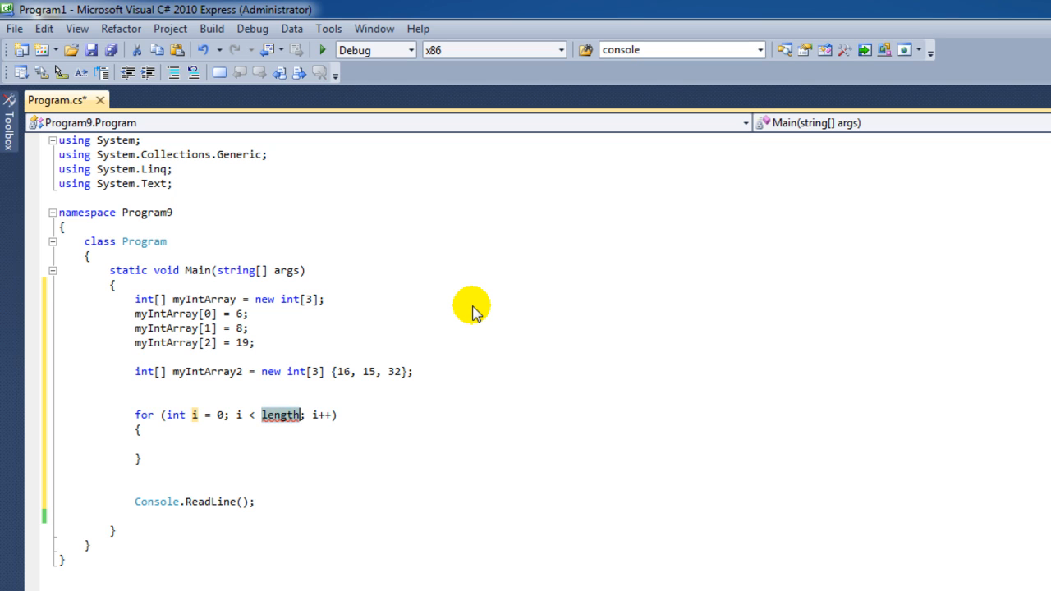
text(myIntArray)
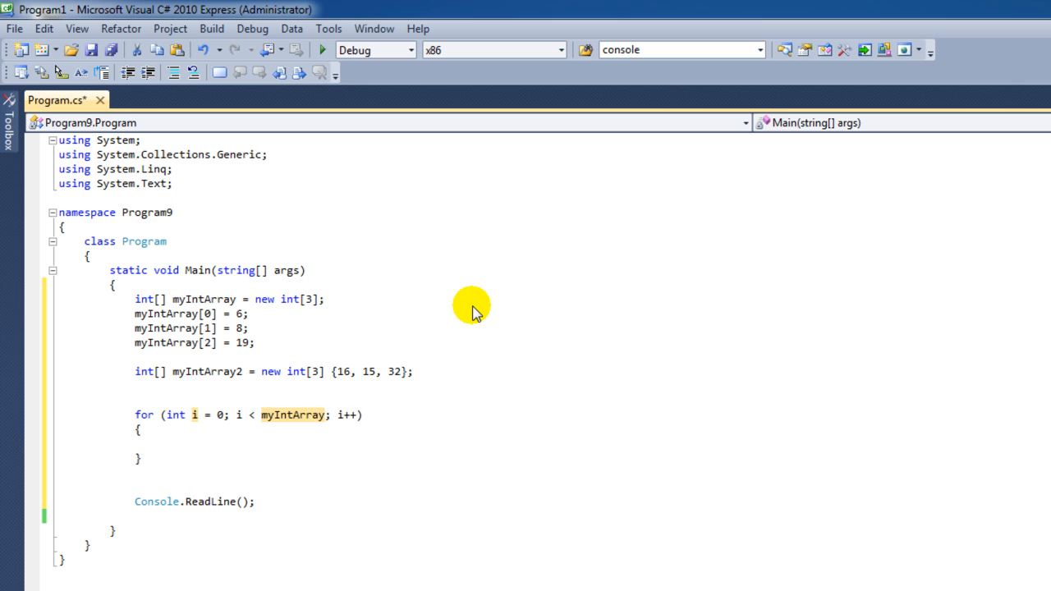
text(.Length)
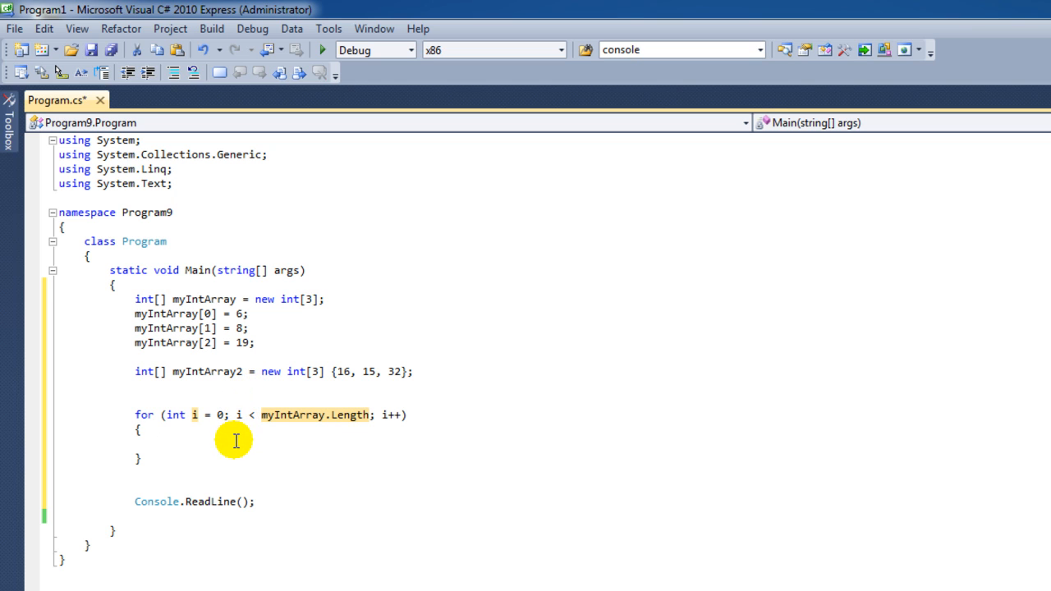
Start Console.WriteLine("myIntArray has a value of:" inside the loop body.
text(Cons)
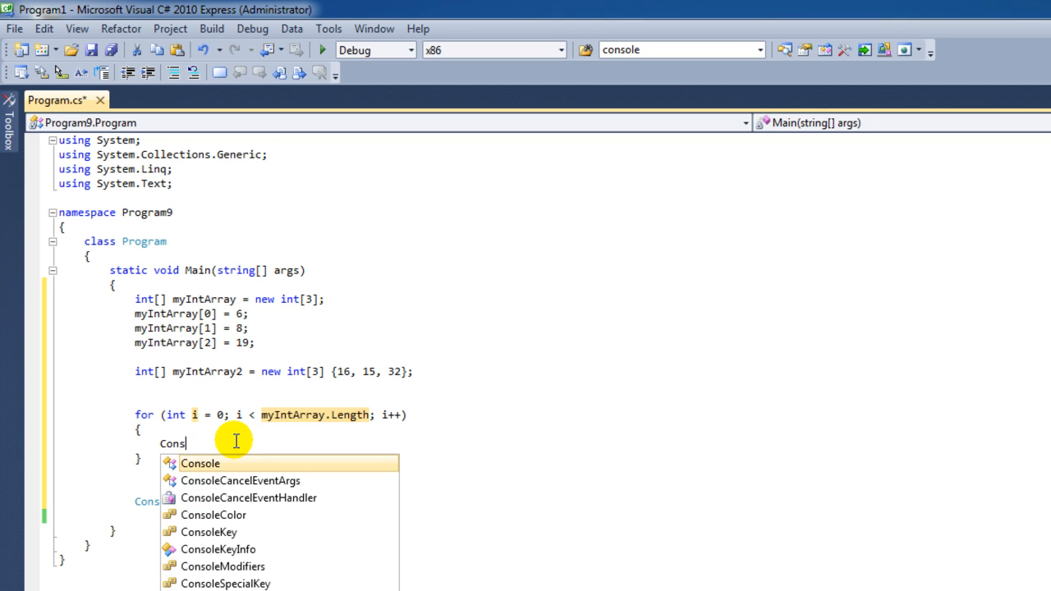
text(.wr)
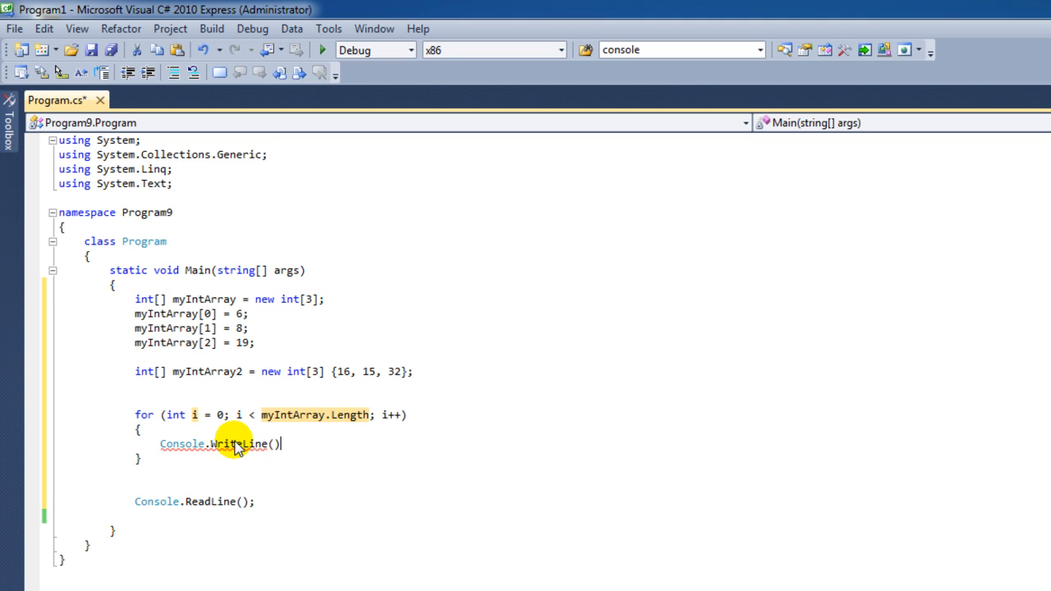
text("")
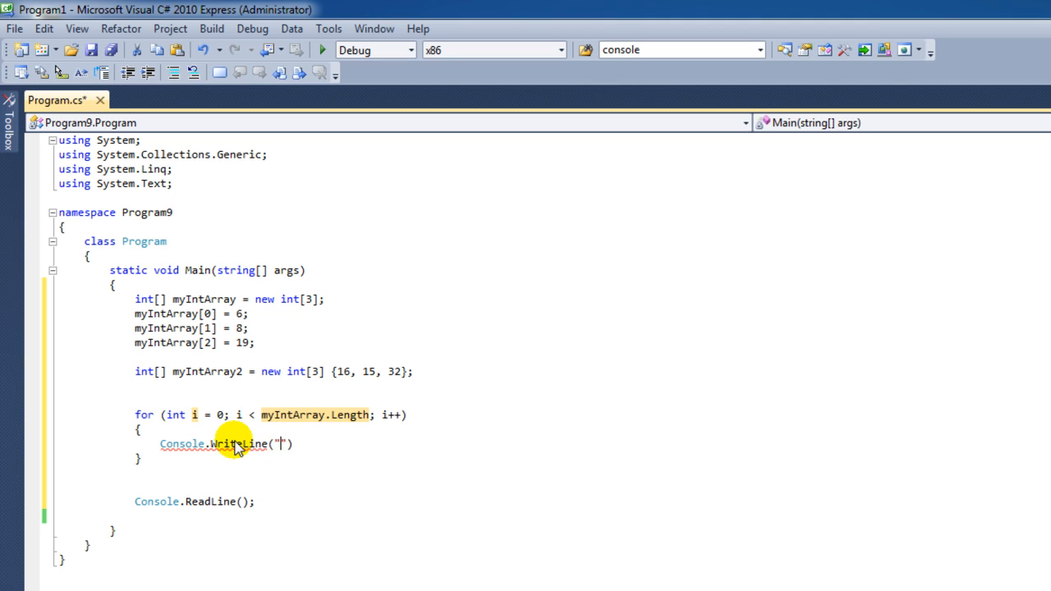
text(m)
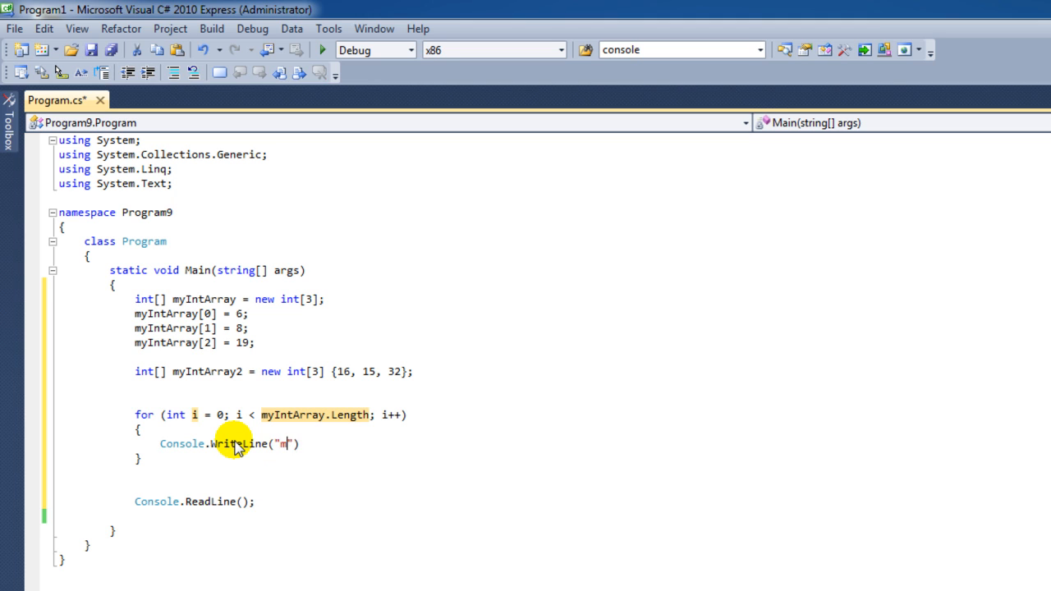
text(yIntArr)
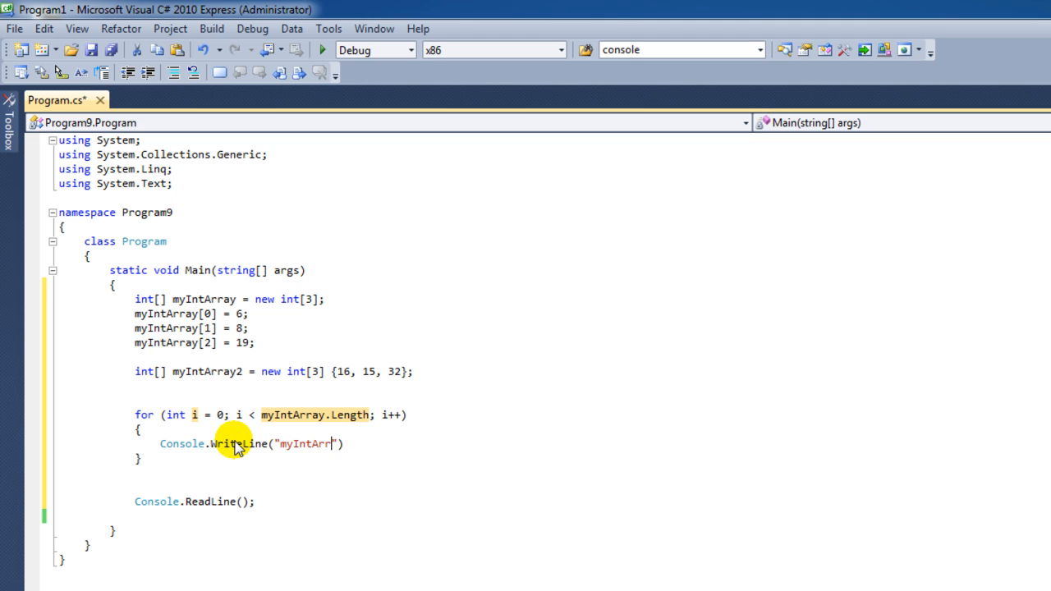
text(a:)
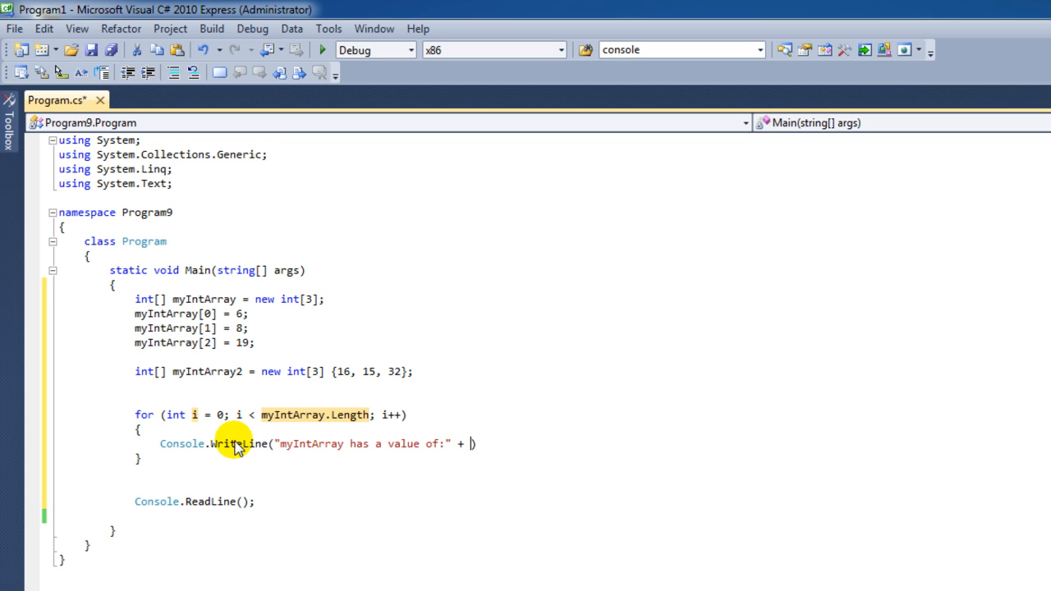
Concatenate i.ToString() + " at " and the index i.ToString() to the message.
text(i)
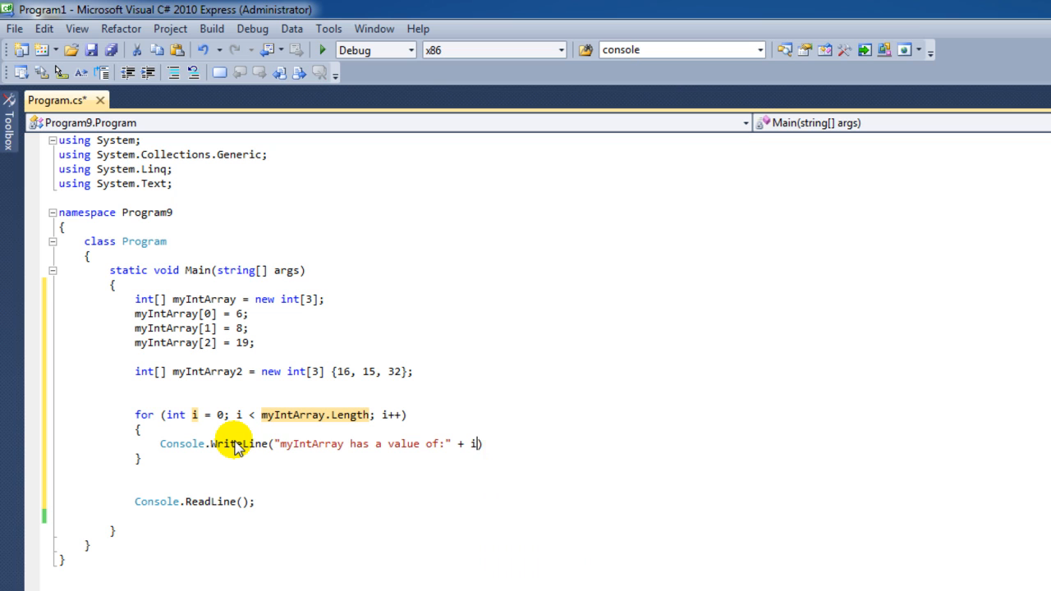
text(.ti)
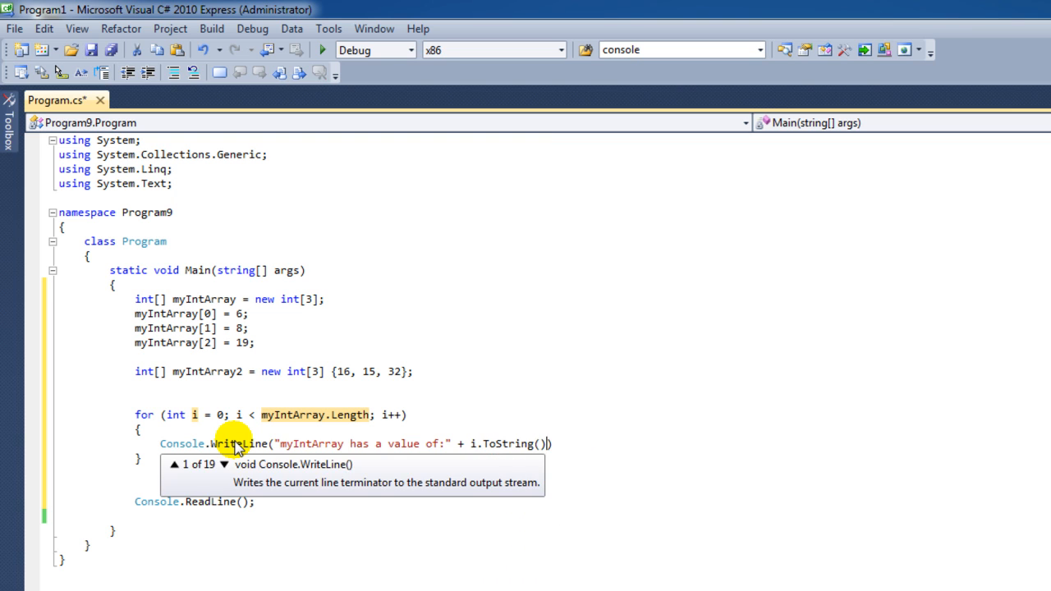
text(+"")
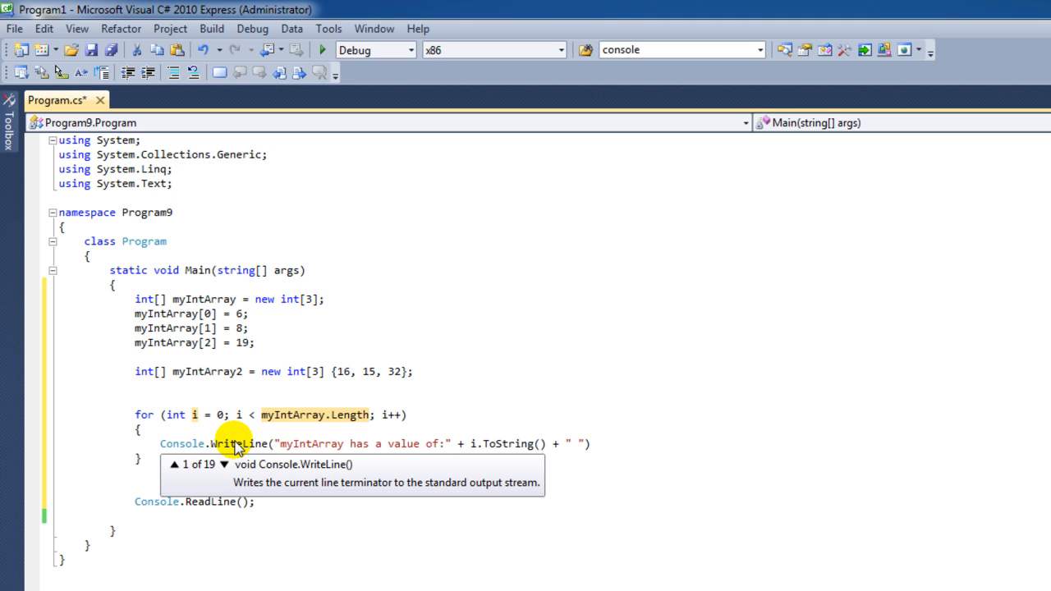
text(at)
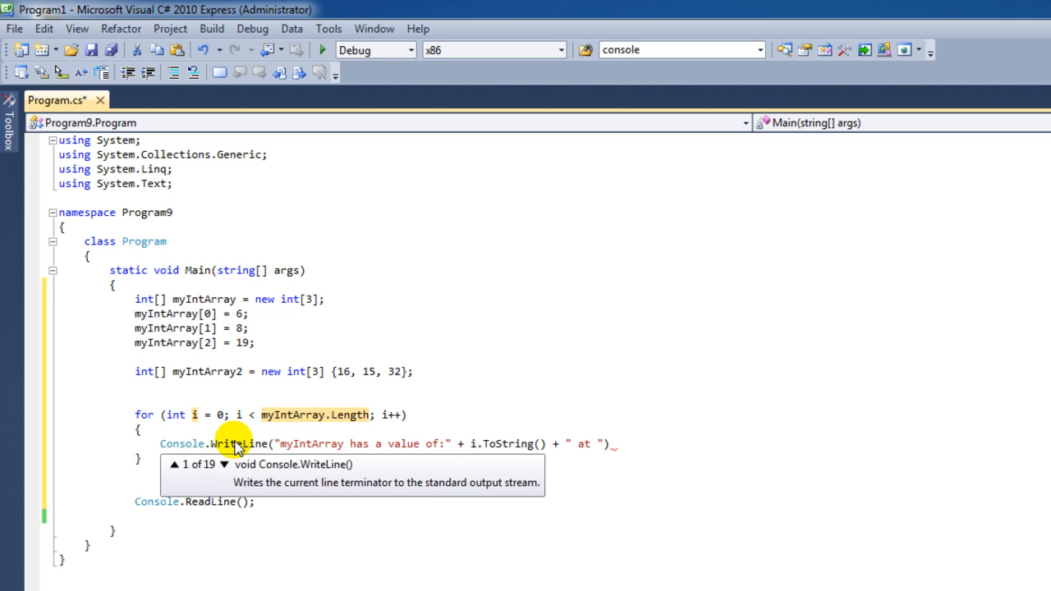
text(inde)
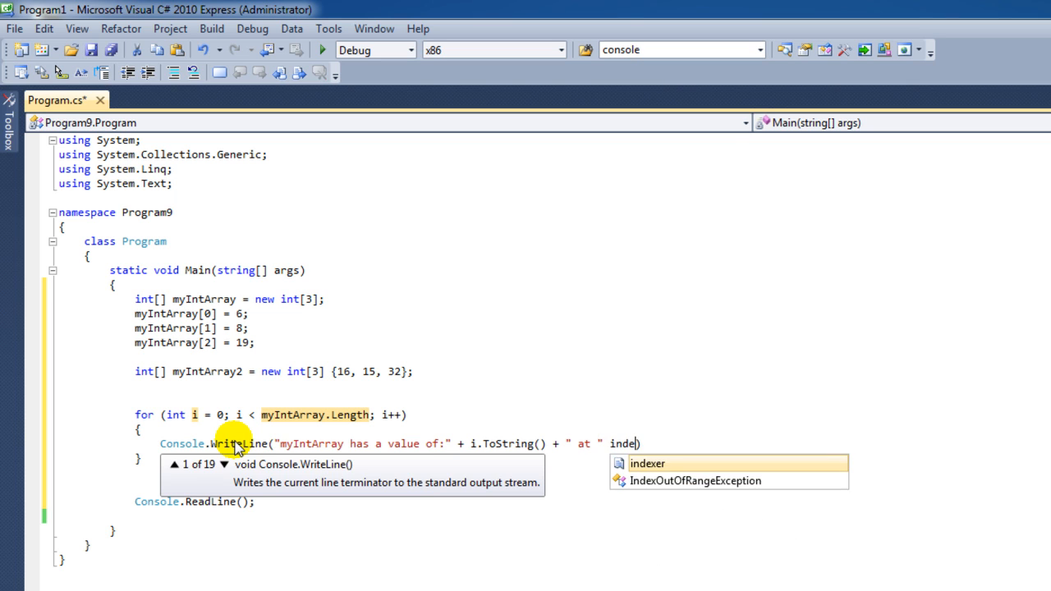
text(x)
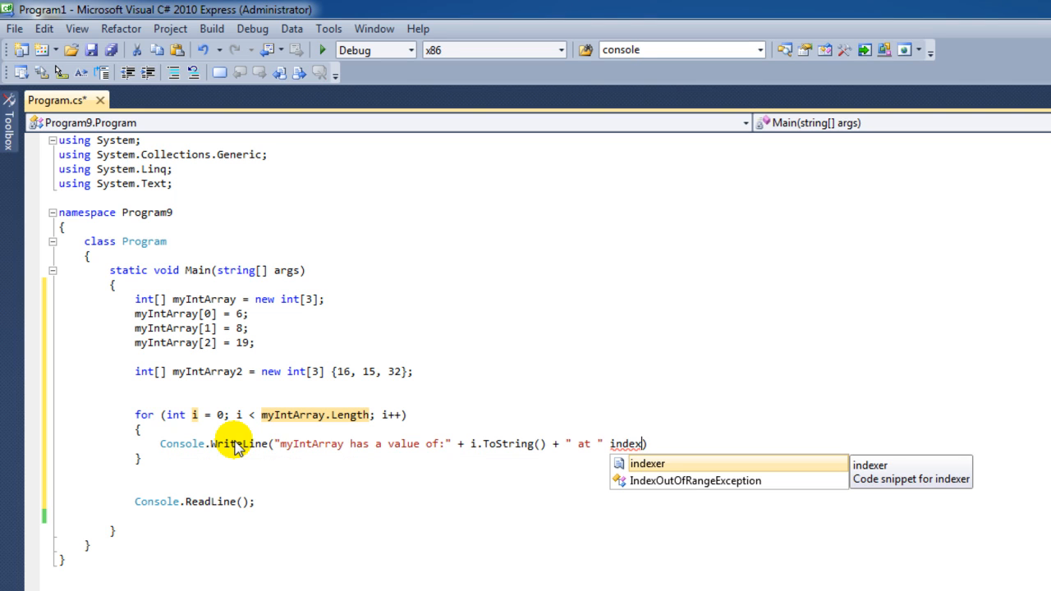
key(backspace)
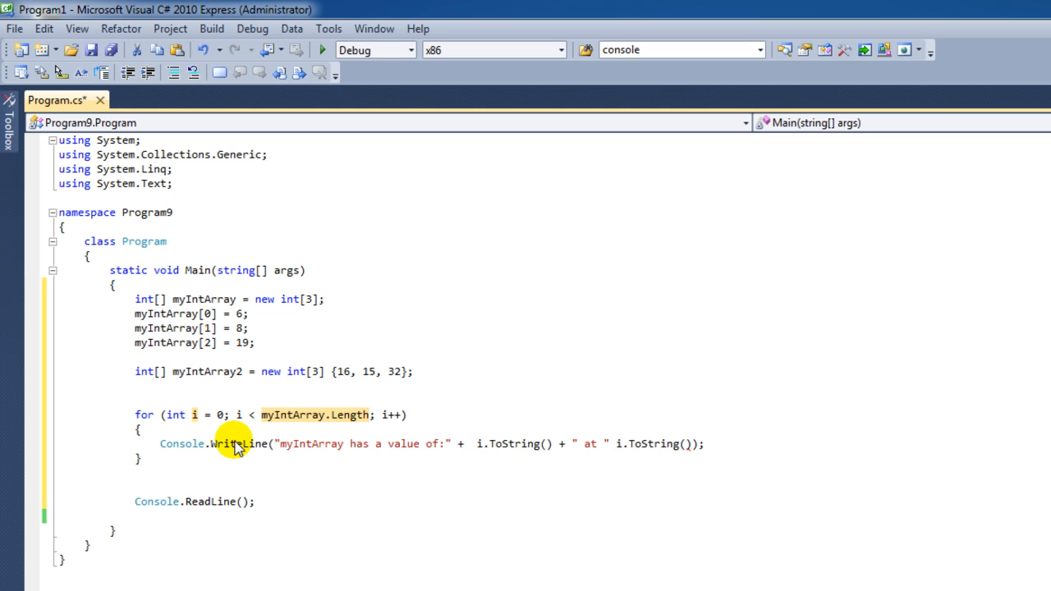
Change the first printed value to myIntArray[i].ToString() so the element is shown.
click(470, 444)
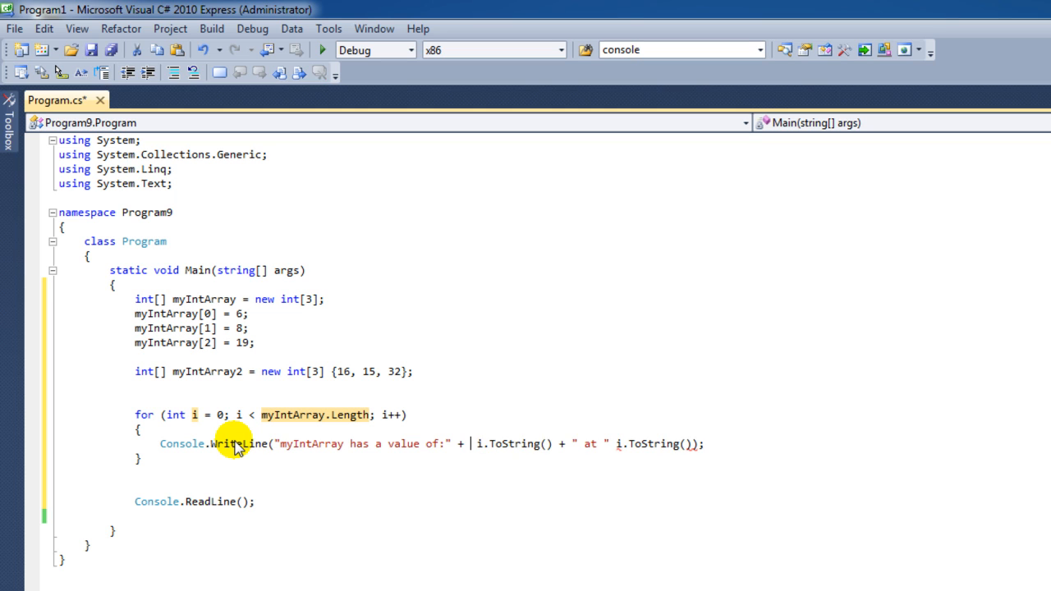
text(myIntArray)
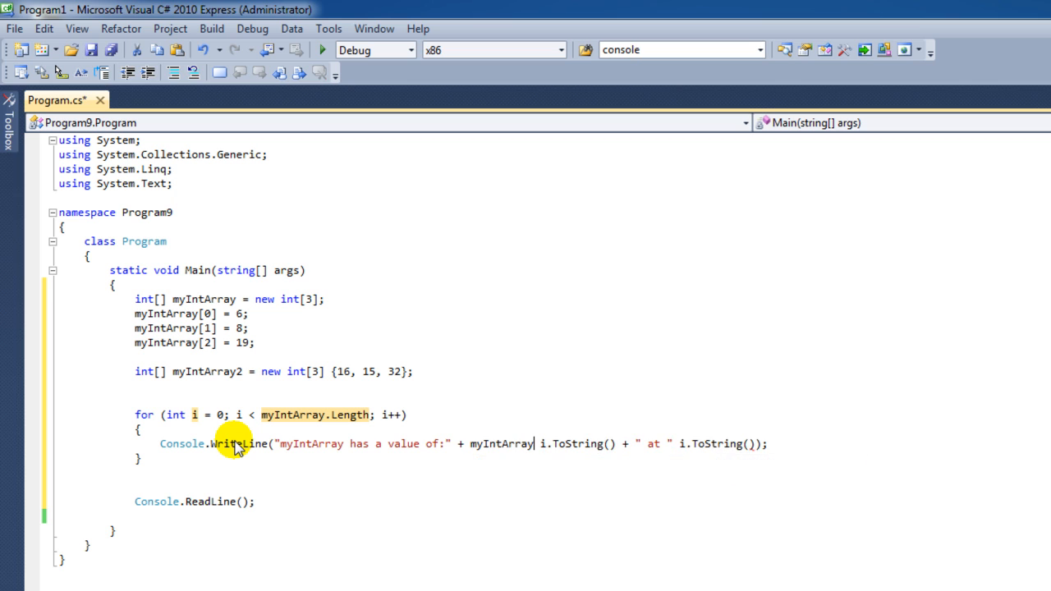
text([])
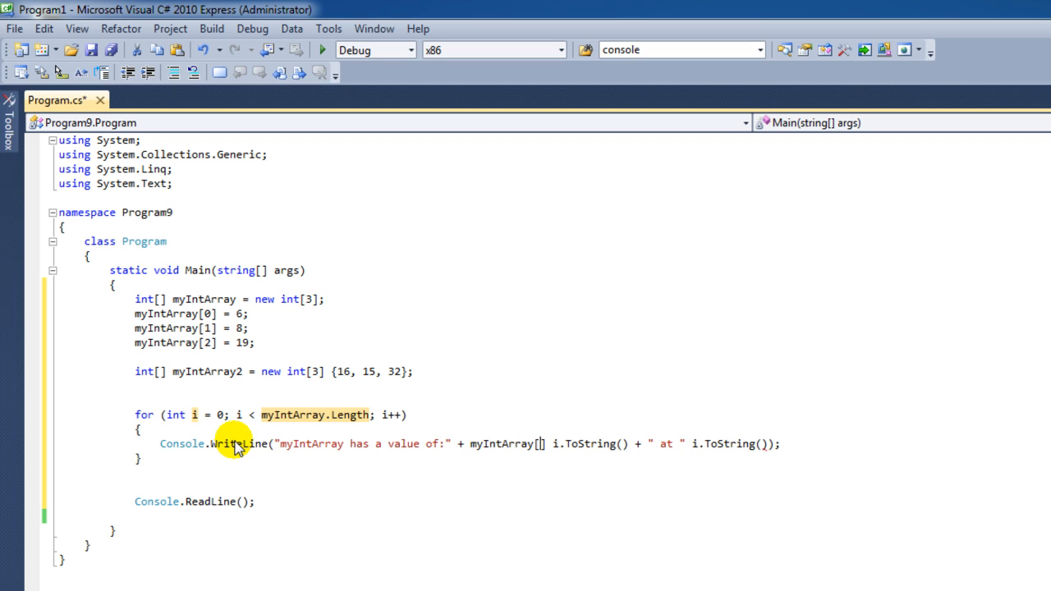
text(i)
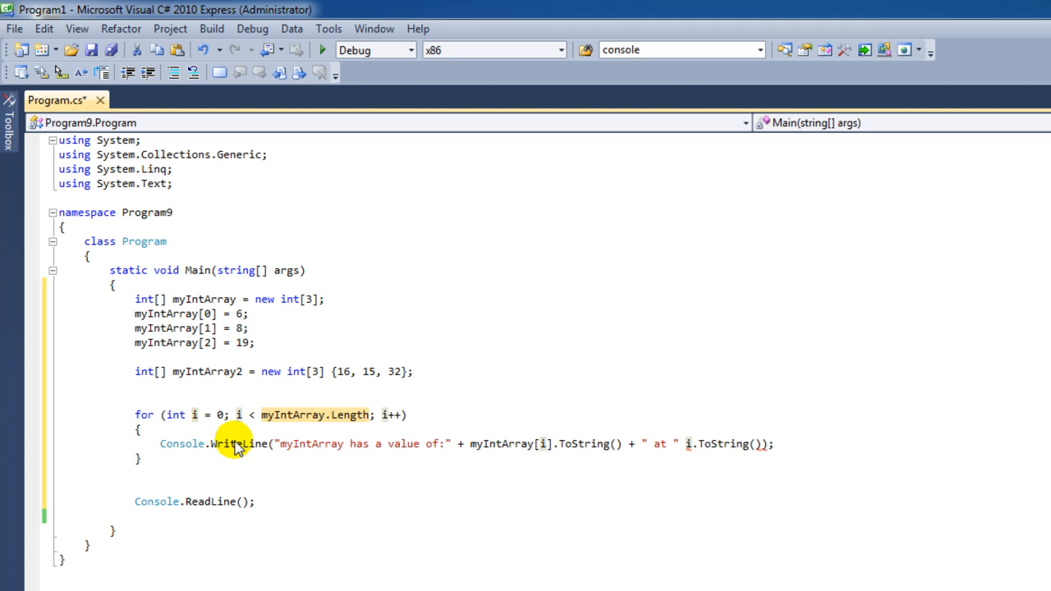
mouse_move(716, 444)
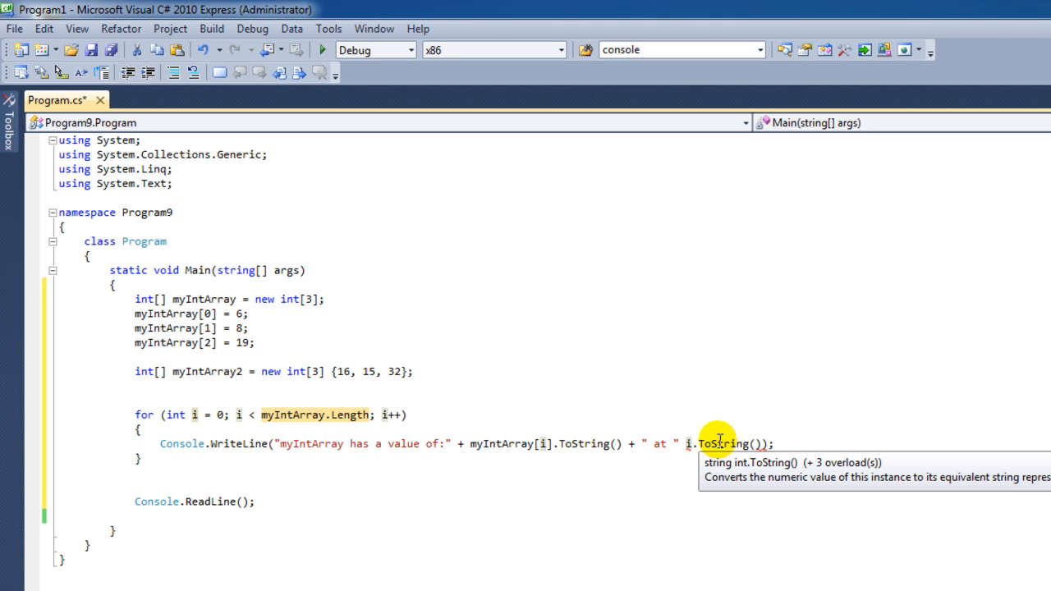
mouse_move(747, 459)
text(+ )
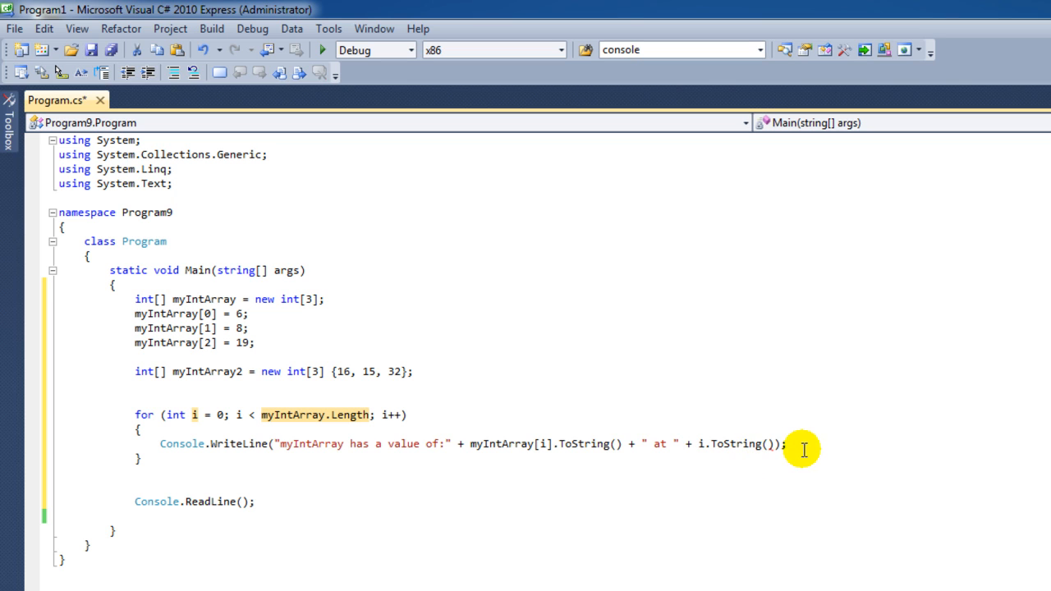
mouse_move(207, 243)
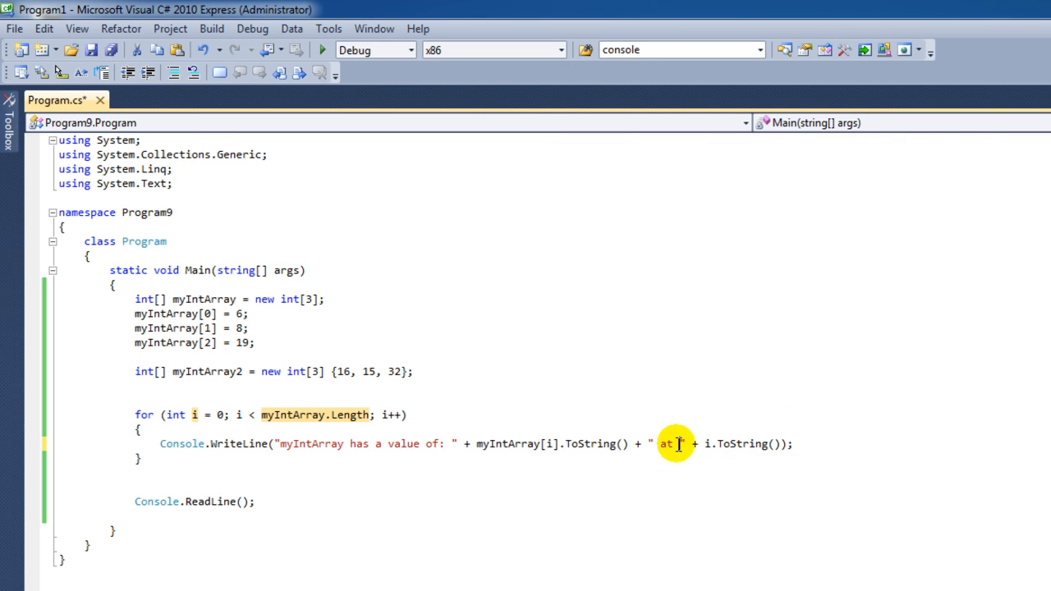
Make the message read "at index" and copy the for loop below for myIntArray2.
text(index)
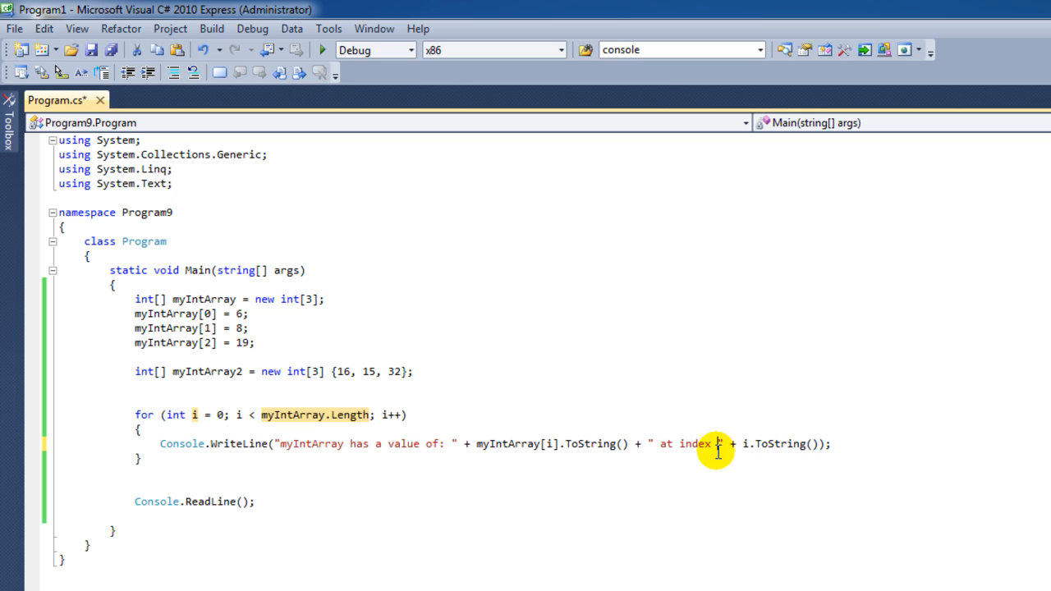
drag(719, 443, 112, 447)
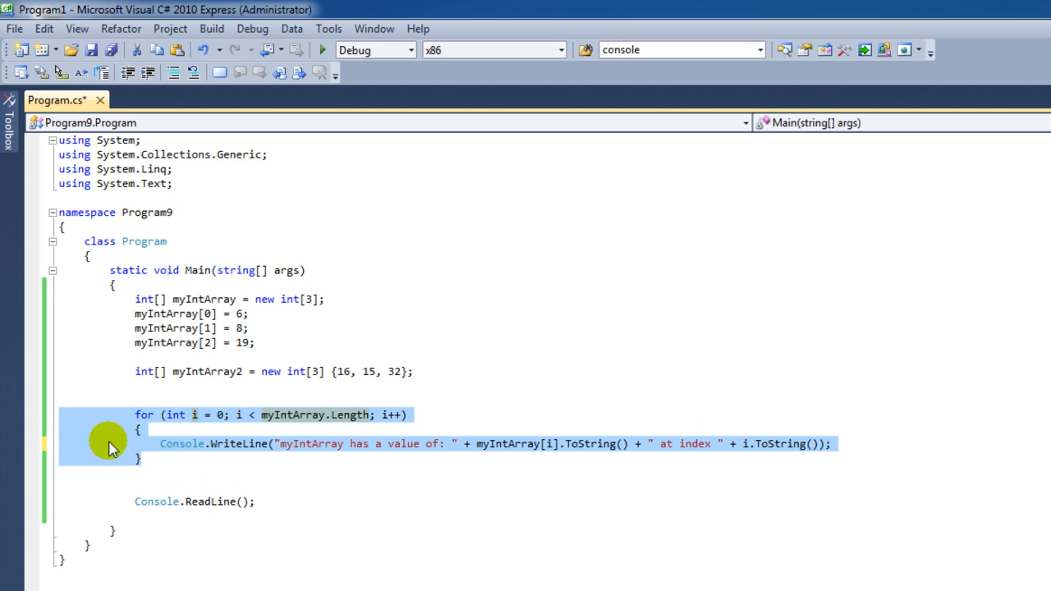
click(238, 468)
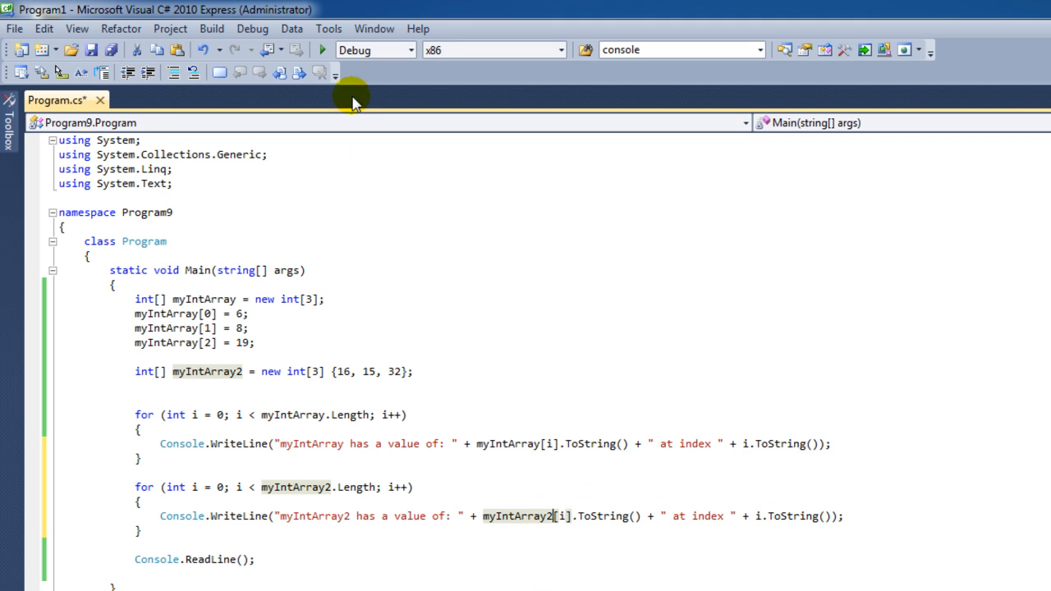
click(322, 49)
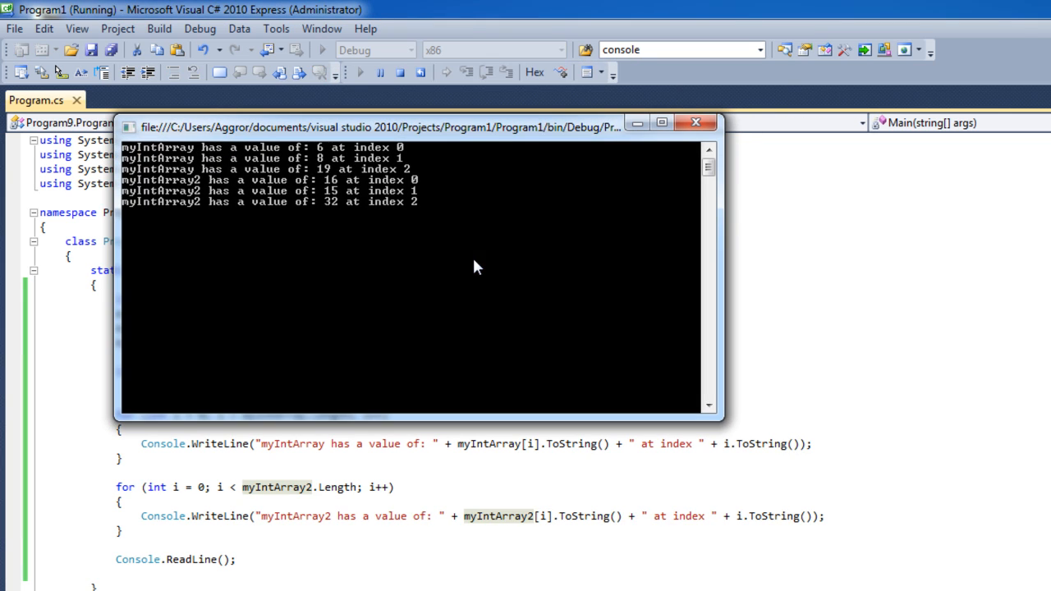
drag(410, 122, 632, 132)
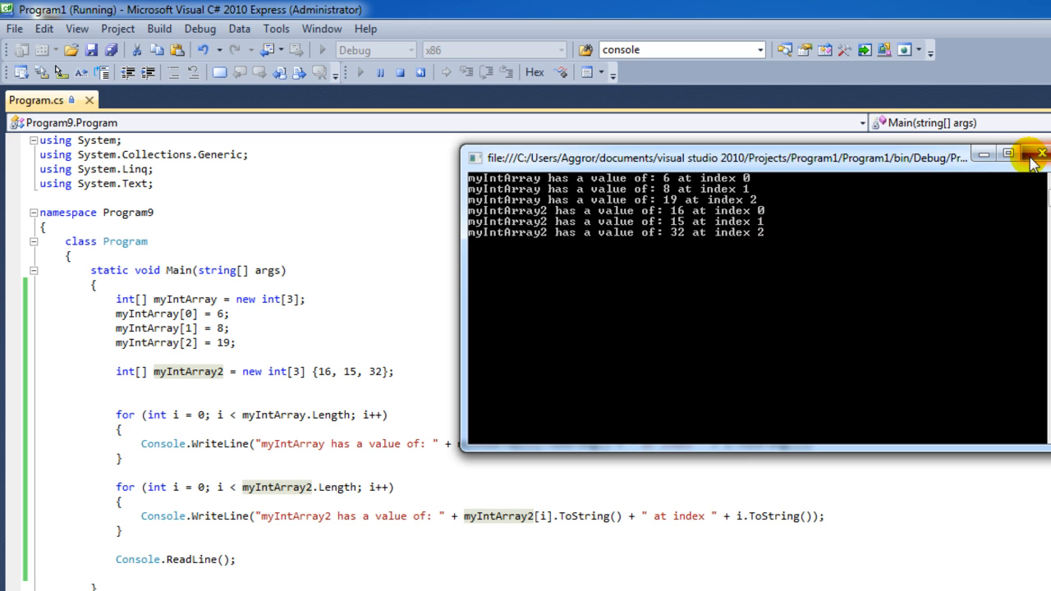
click(1041, 155)
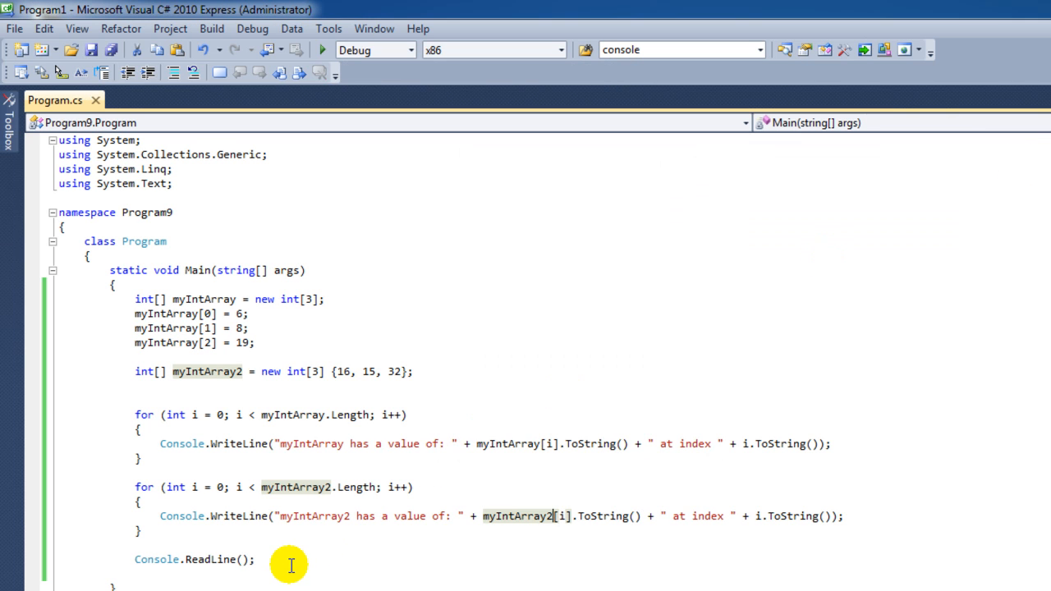